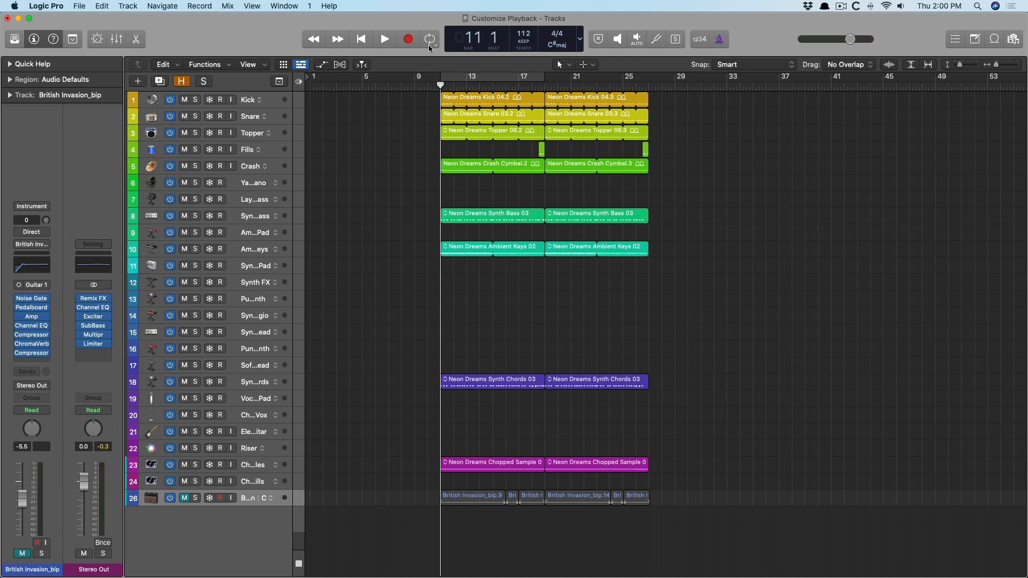
mouse_move(651, 95)
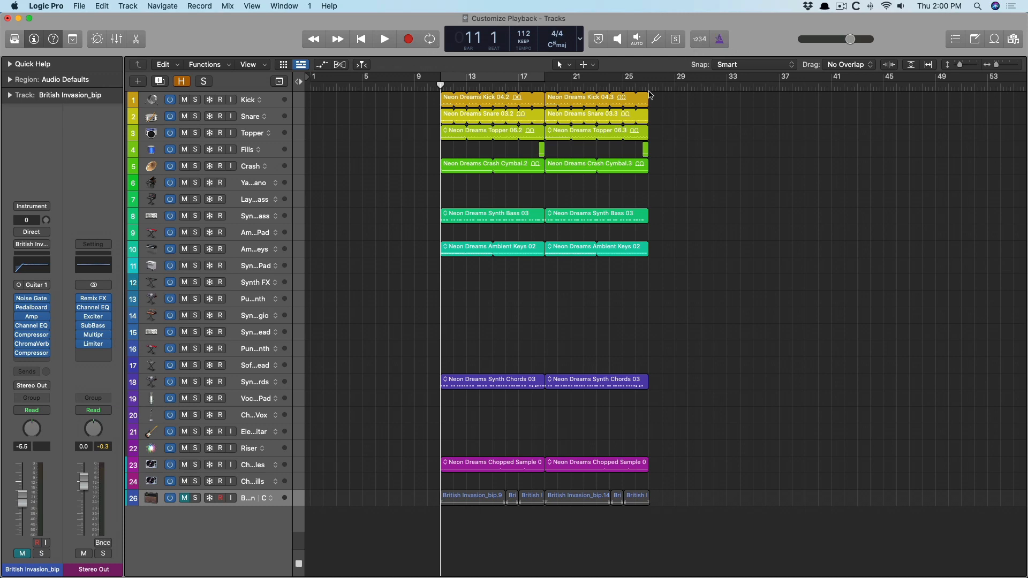
mouse_move(574, 174)
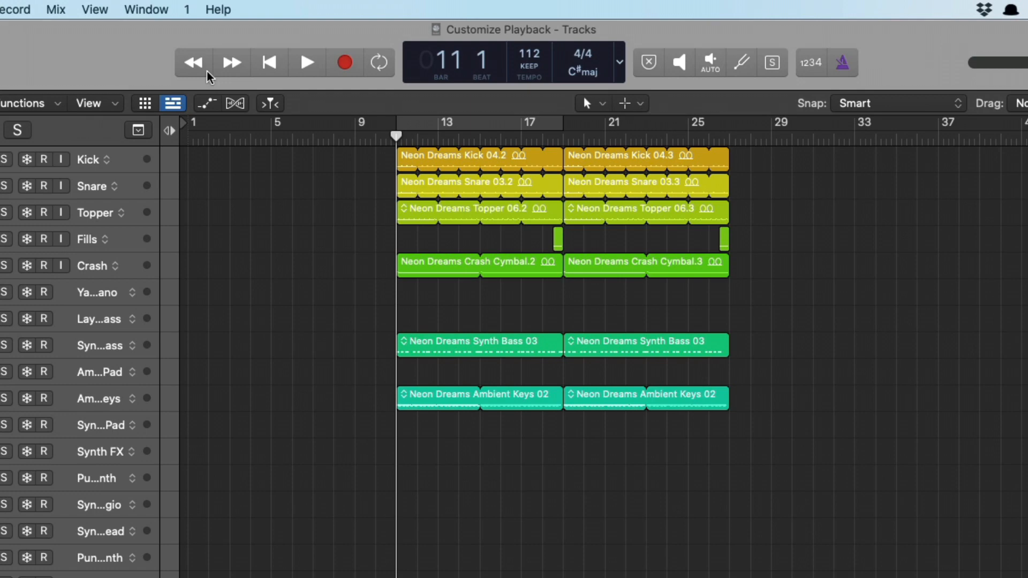
mouse_move(268, 72)
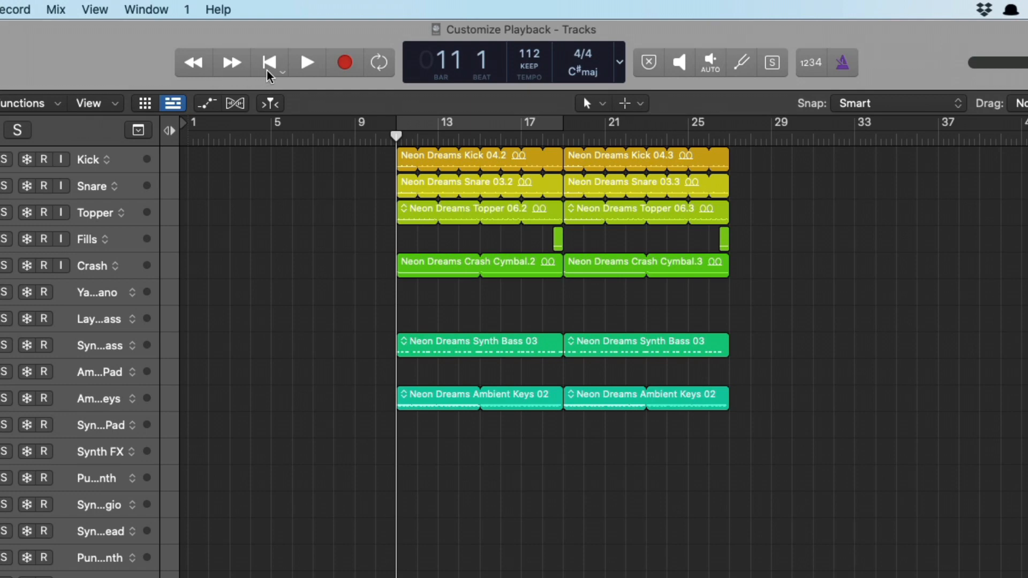
mouse_move(731, 100)
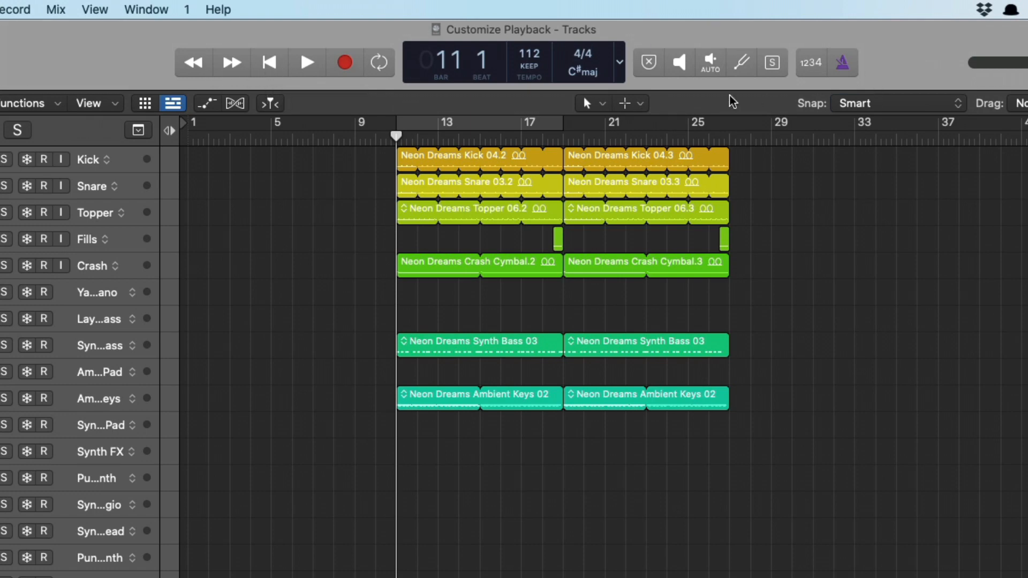
mouse_move(308, 76)
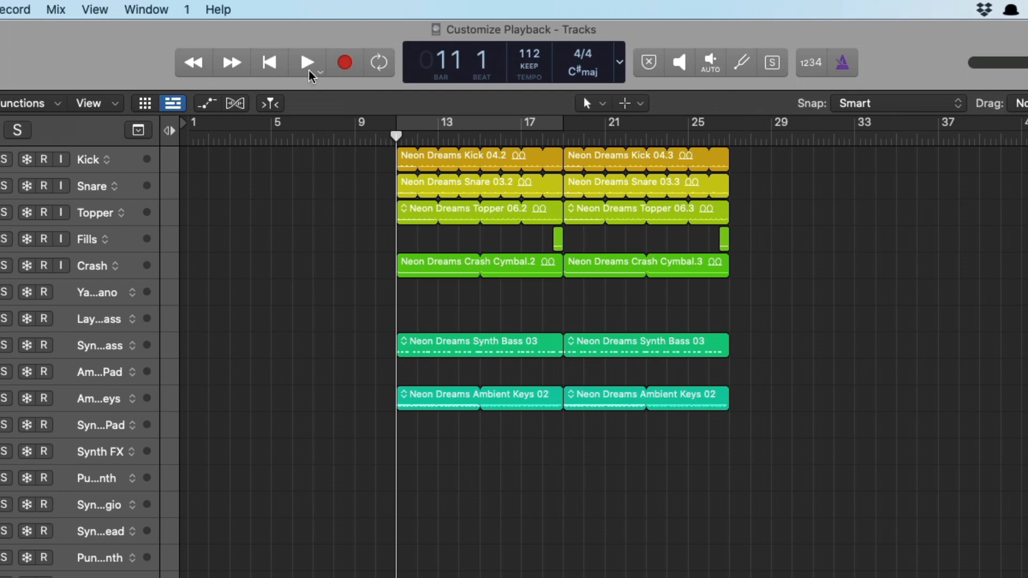
mouse_move(313, 75)
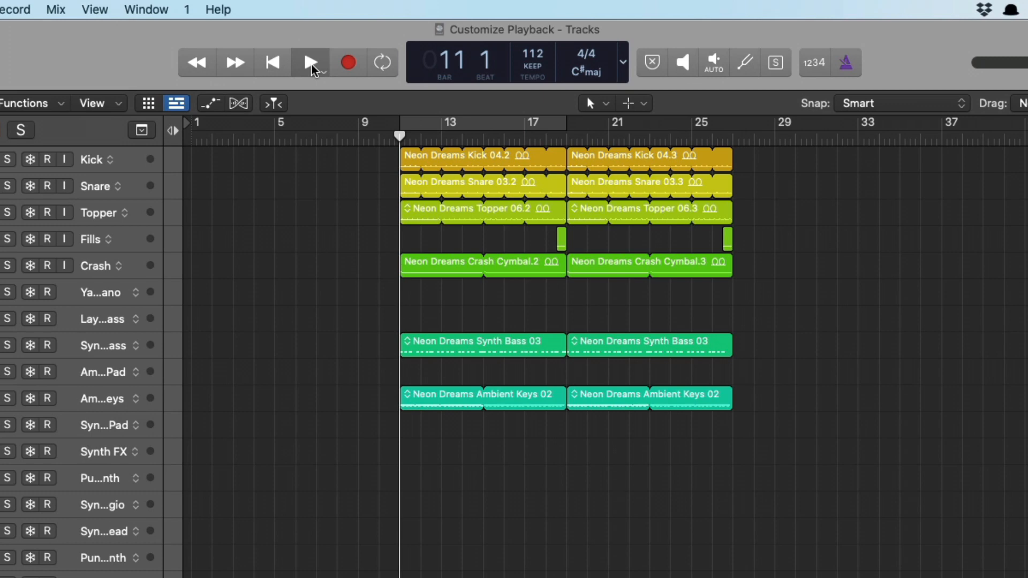
Step: Play and stop the song twice so the playhead moves from bar 11 to around bar 14
right_click(310, 63)
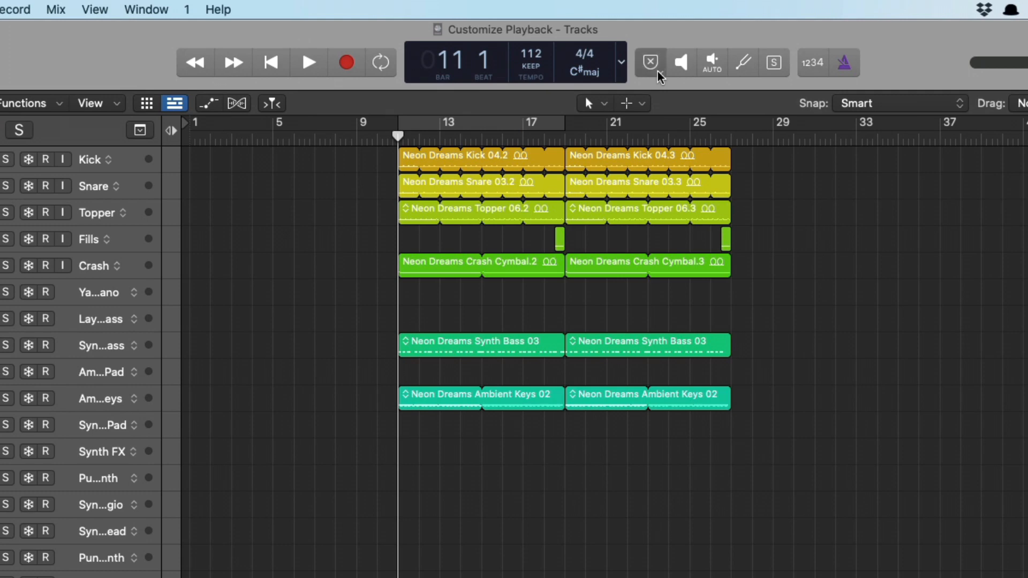
left_click(680, 63)
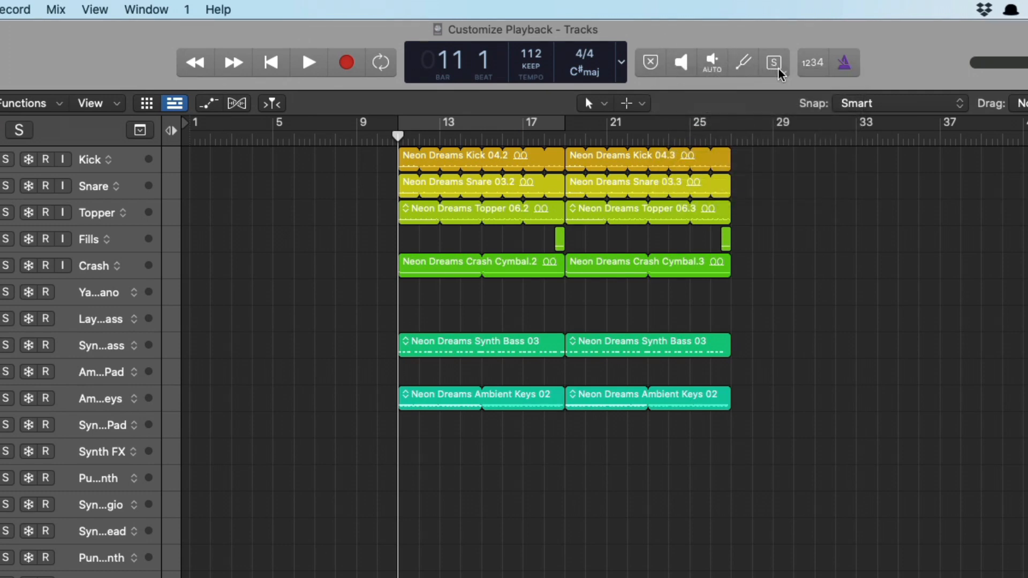
mouse_move(764, 35)
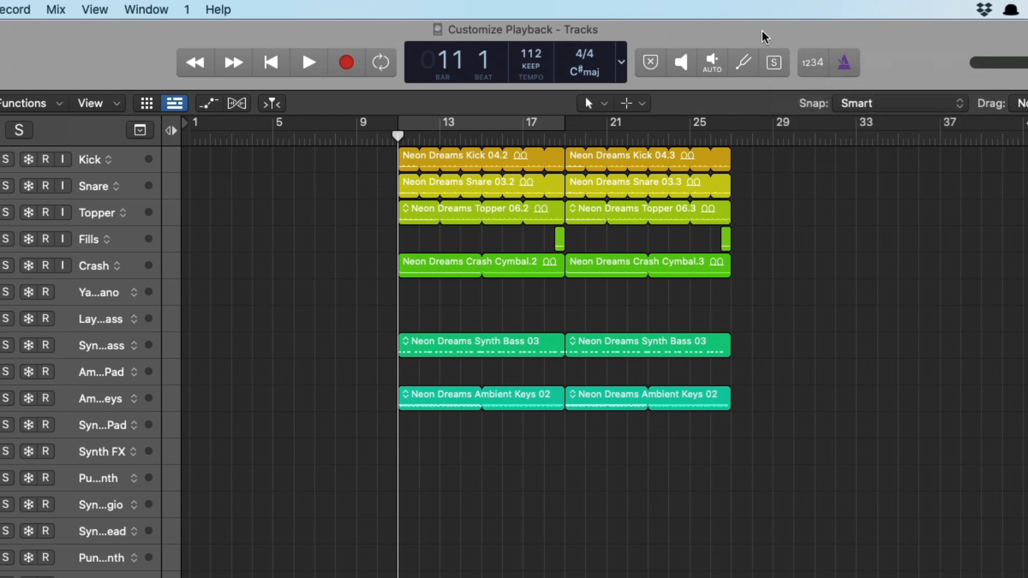
mouse_move(320, 45)
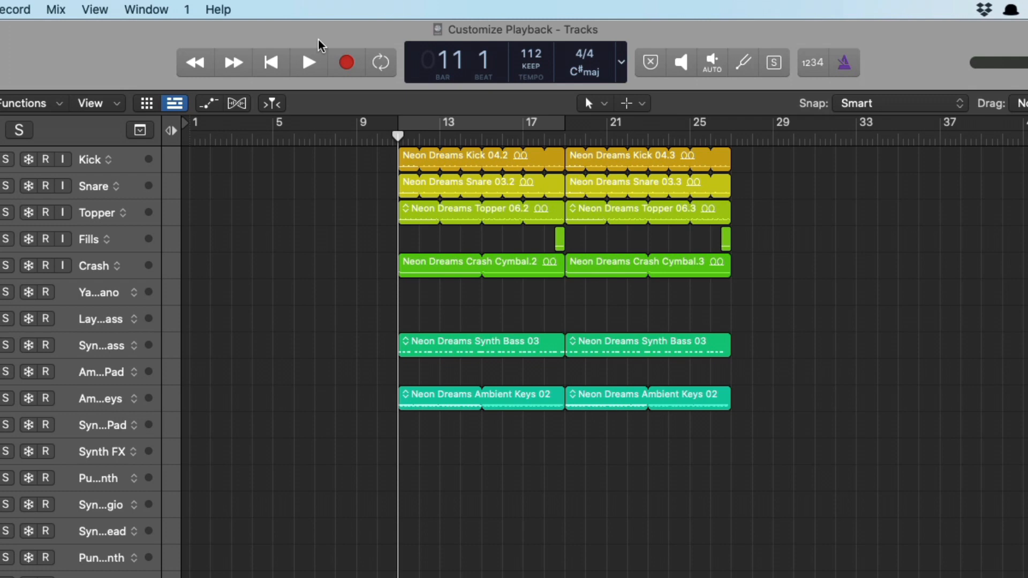
mouse_move(309, 64)
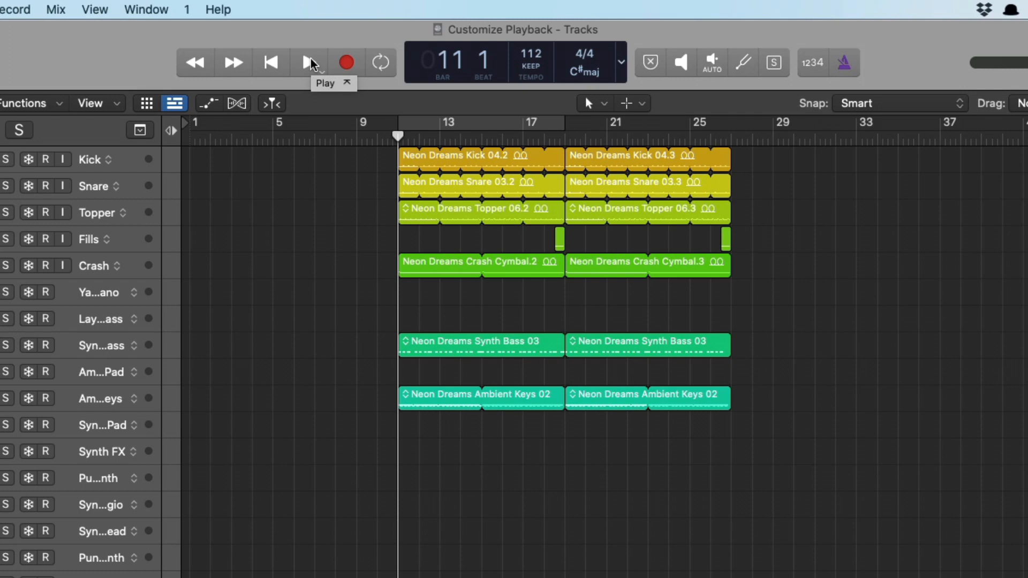
left_click(309, 62)
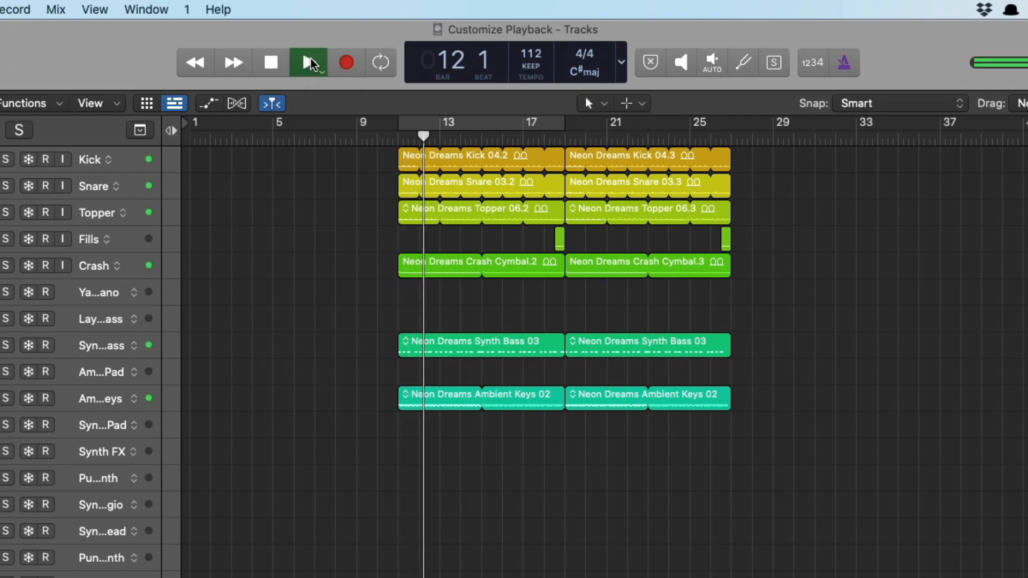
left_click(309, 62)
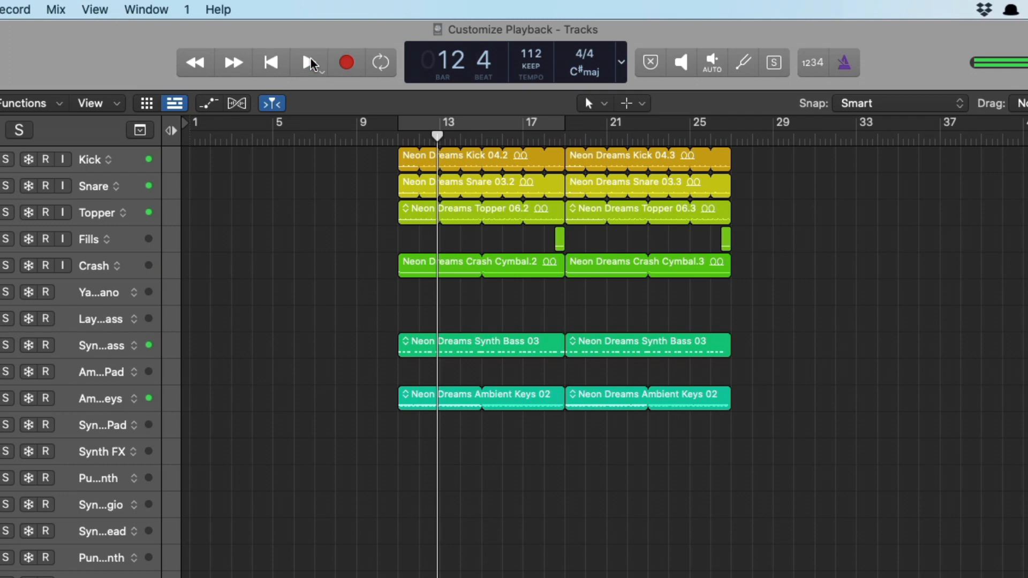
left_click(308, 62)
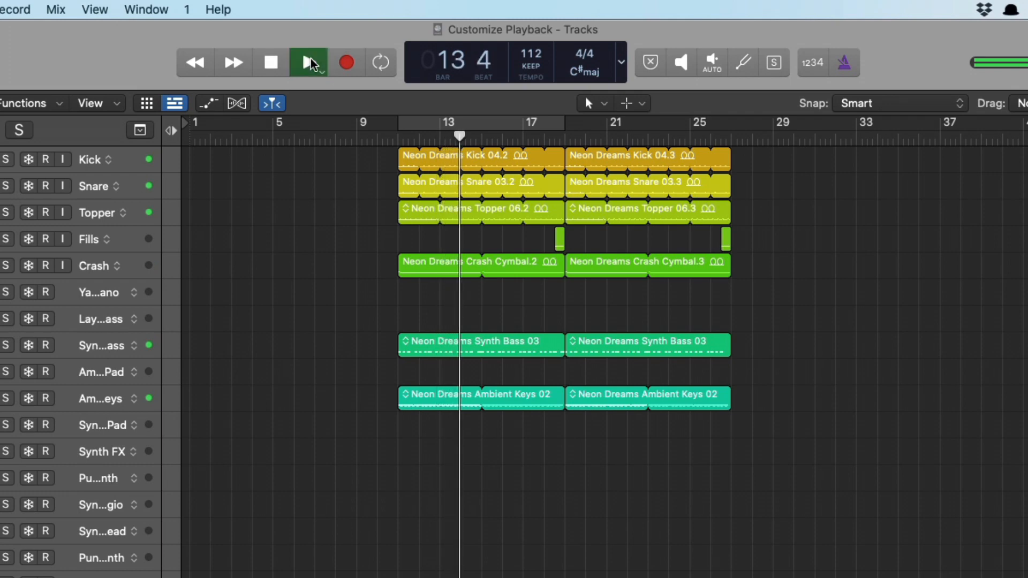
left_click(308, 62)
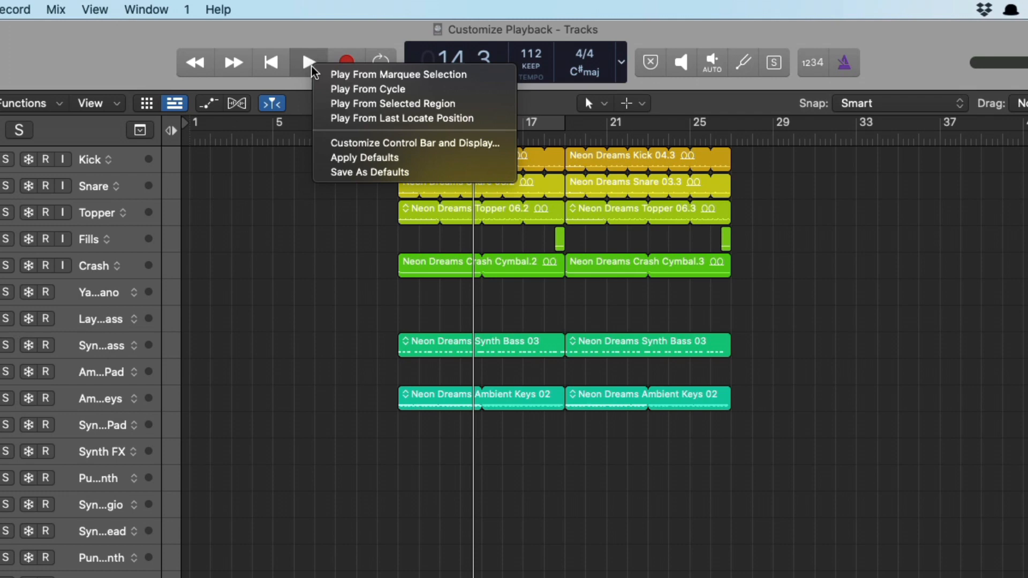
mouse_move(342, 89)
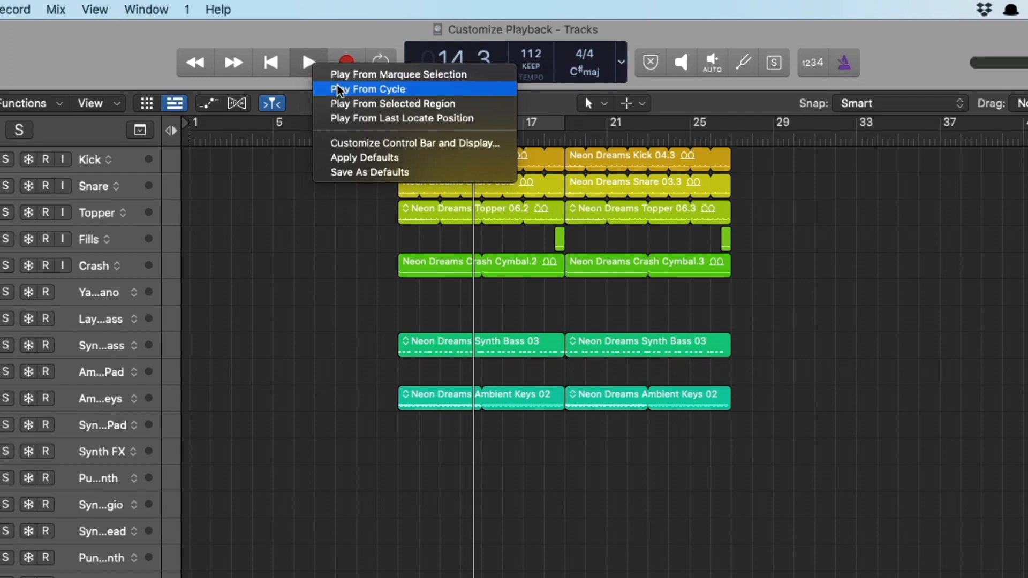
mouse_move(344, 103)
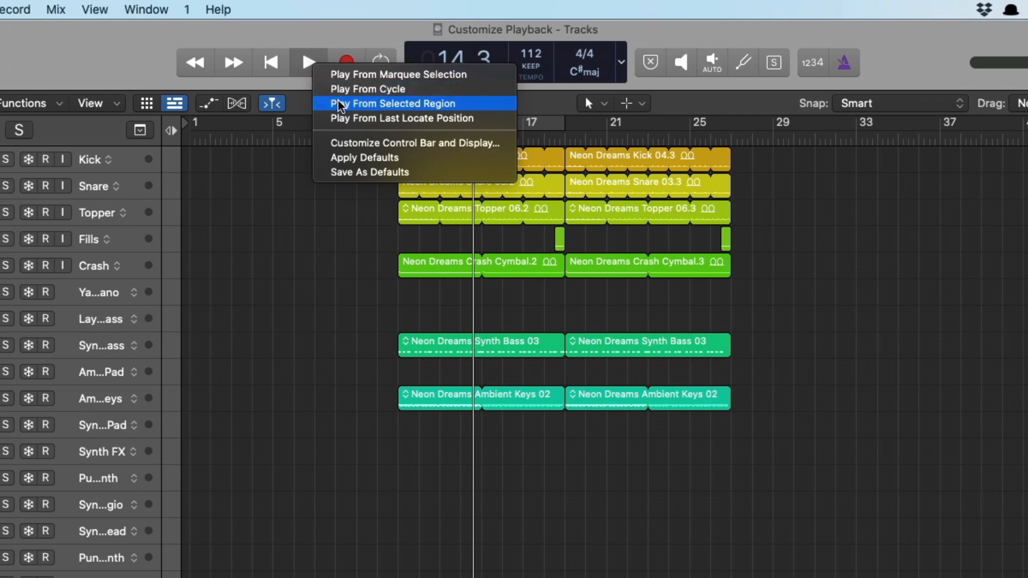
mouse_move(351, 125)
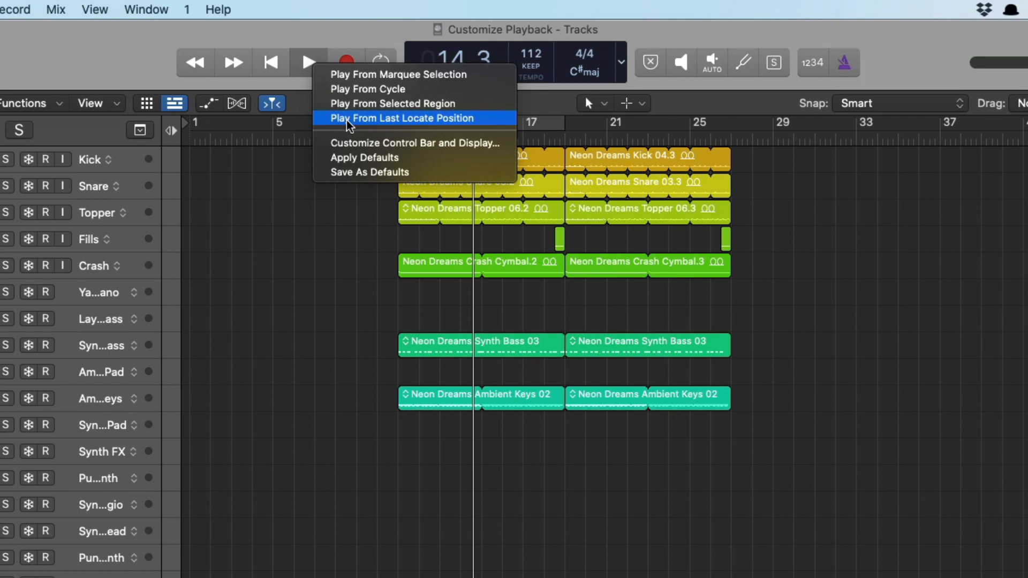
Step: Enable Play From Last Locate Position, then test playing and stopping from bar 11
left_click(401, 118)
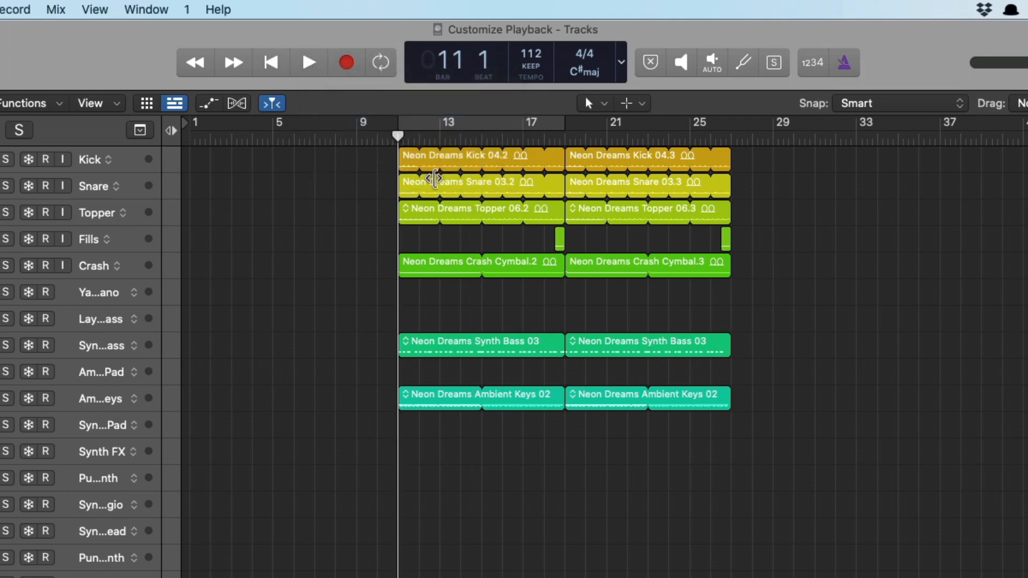
left_click(308, 62)
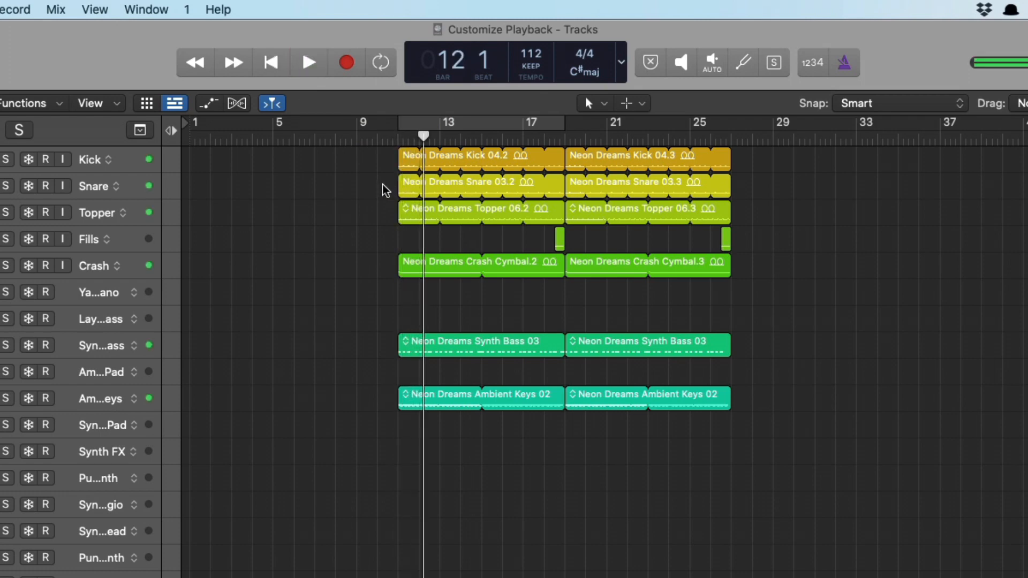
left_click(308, 62)
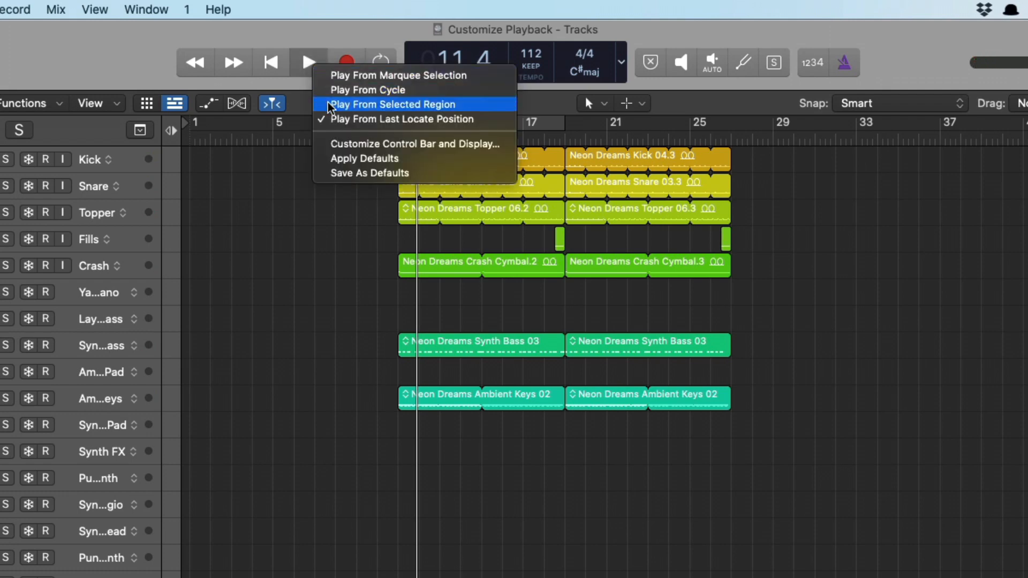
left_click(393, 105)
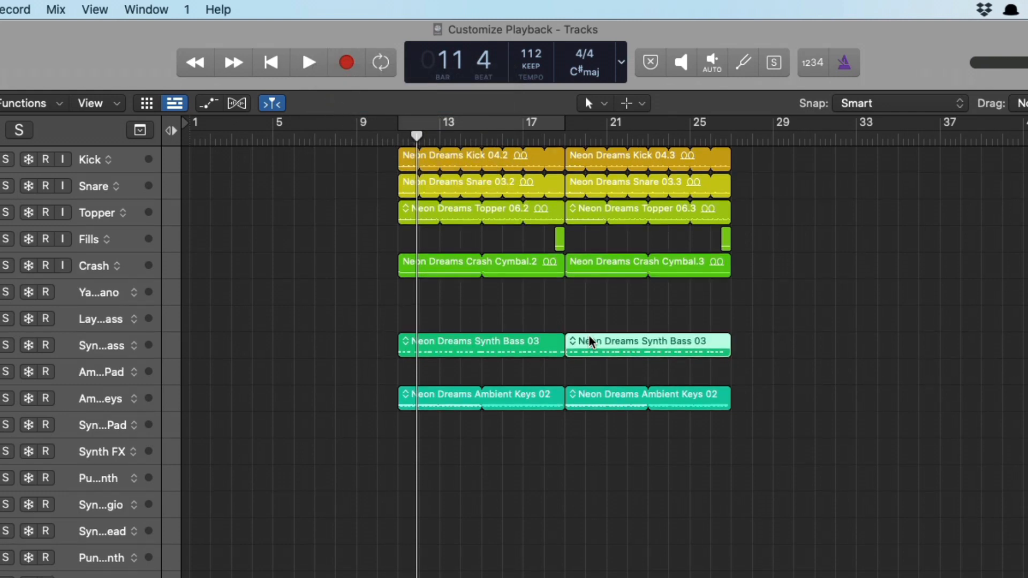
left_click(308, 62)
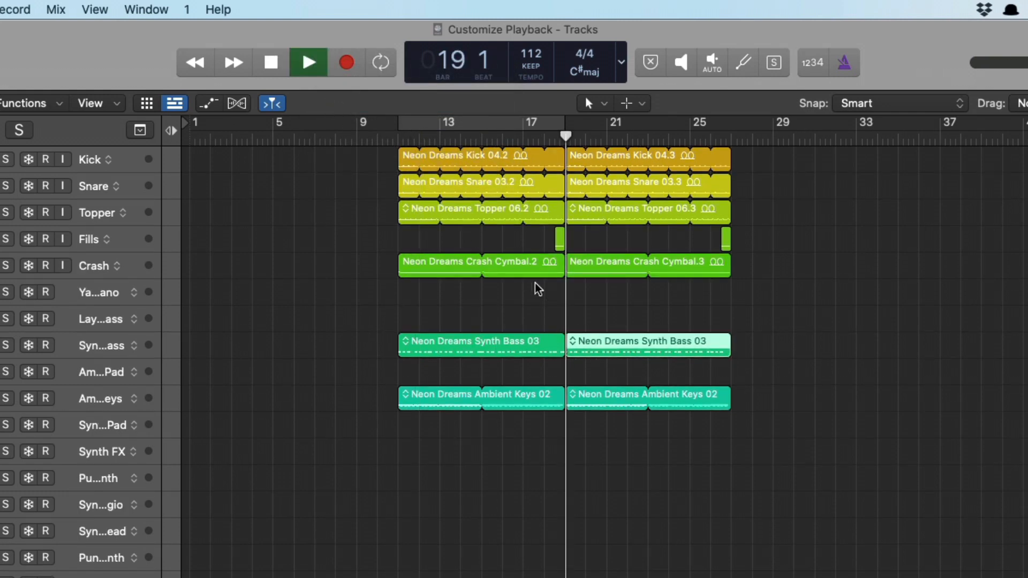
left_click(308, 62)
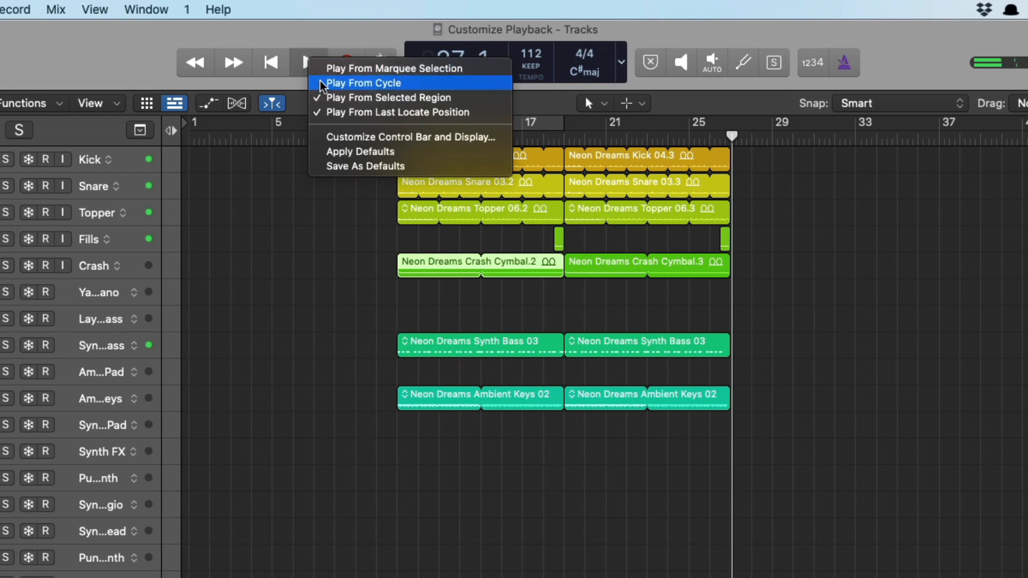
left_click(363, 83)
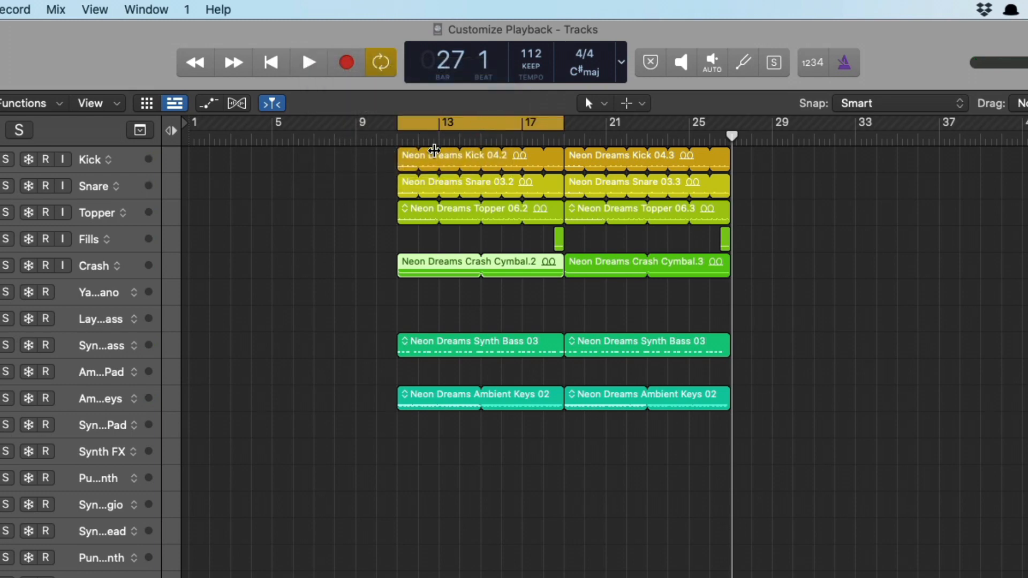
left_click(308, 62)
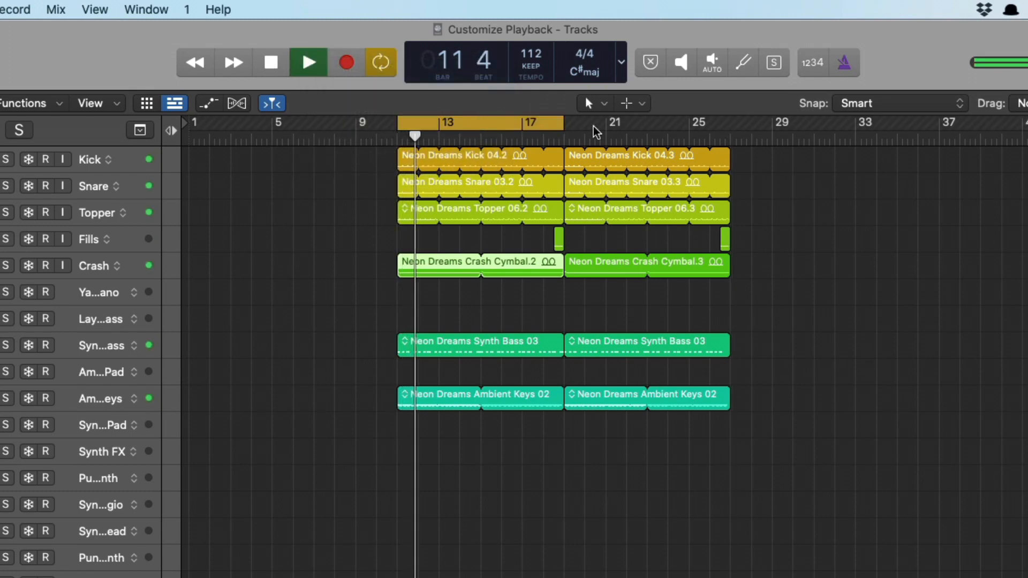
left_click(603, 123)
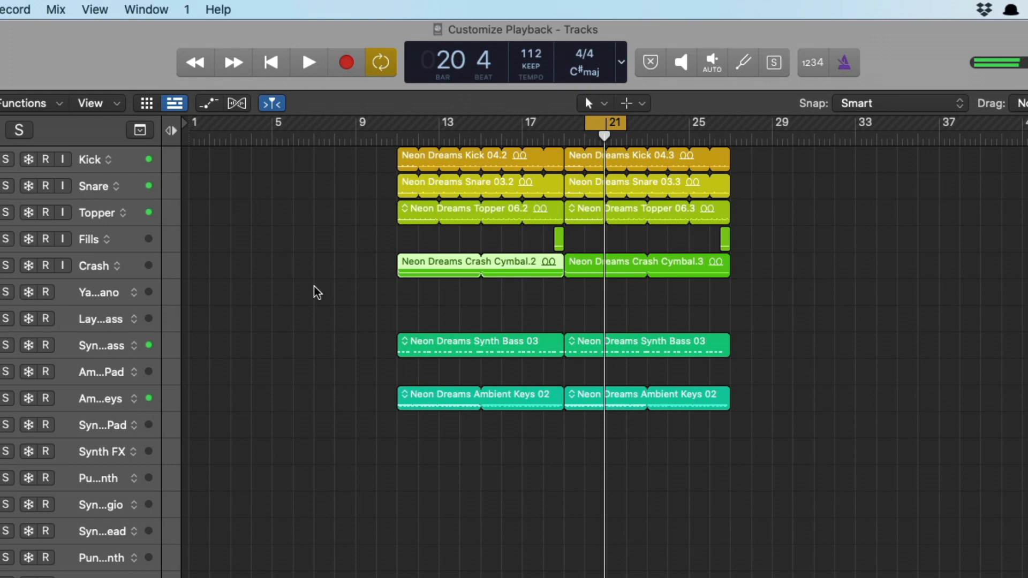
left_click(308, 62)
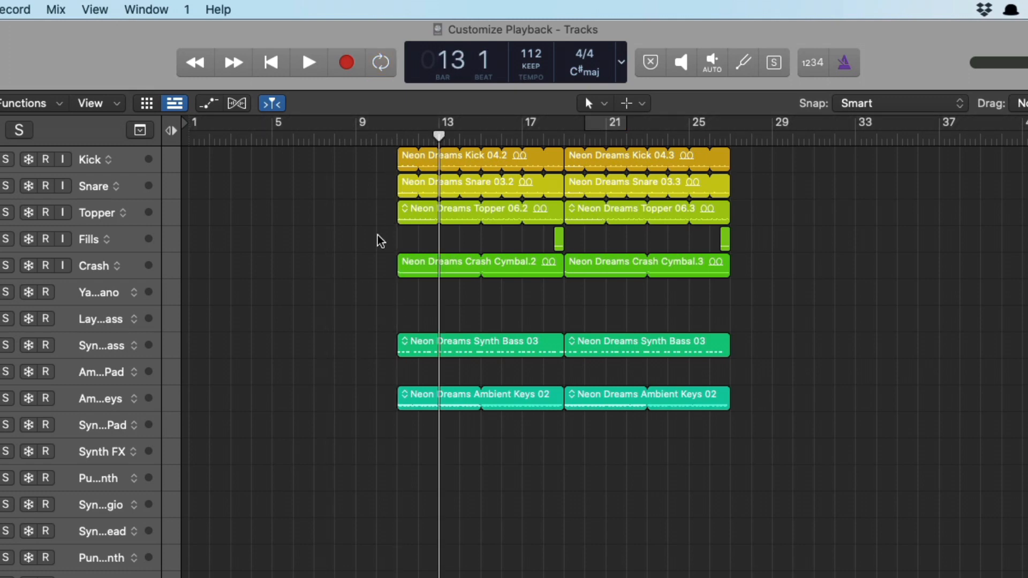
Step: Play from the selected Synth Bass region, turn Cycle on, and play and stop from the cycle start
left_click(308, 62)
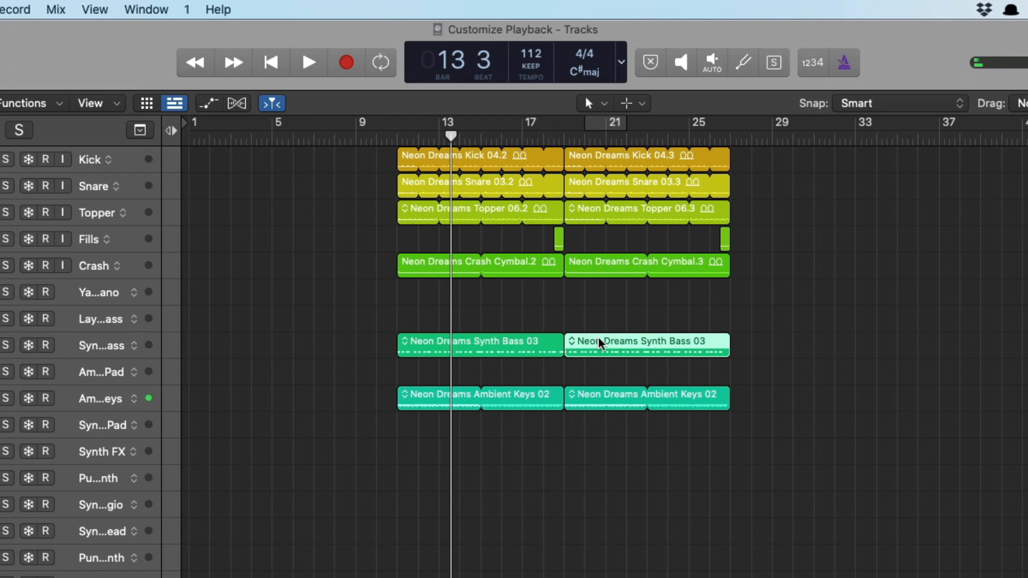
left_click(309, 62)
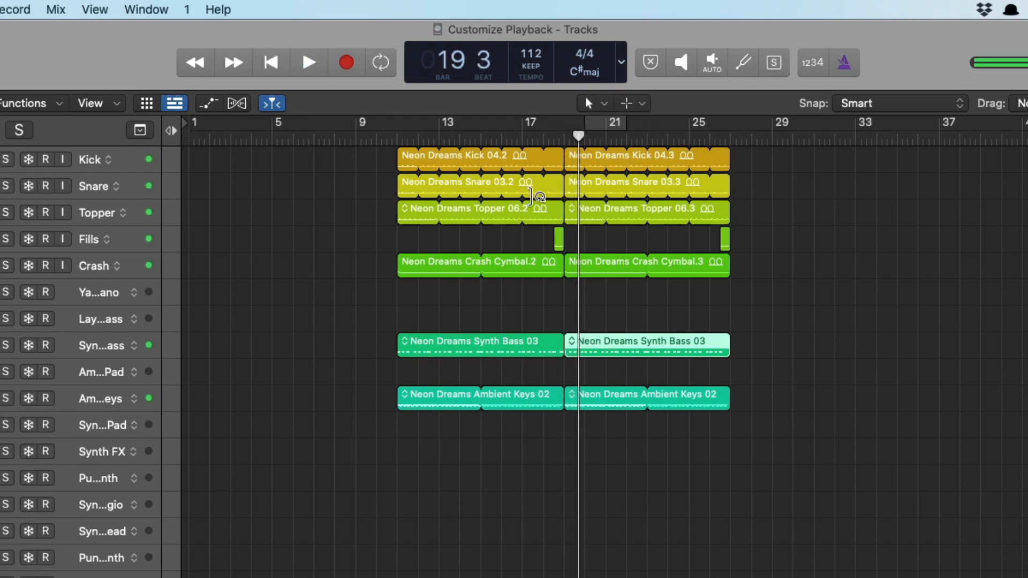
left_click(381, 62)
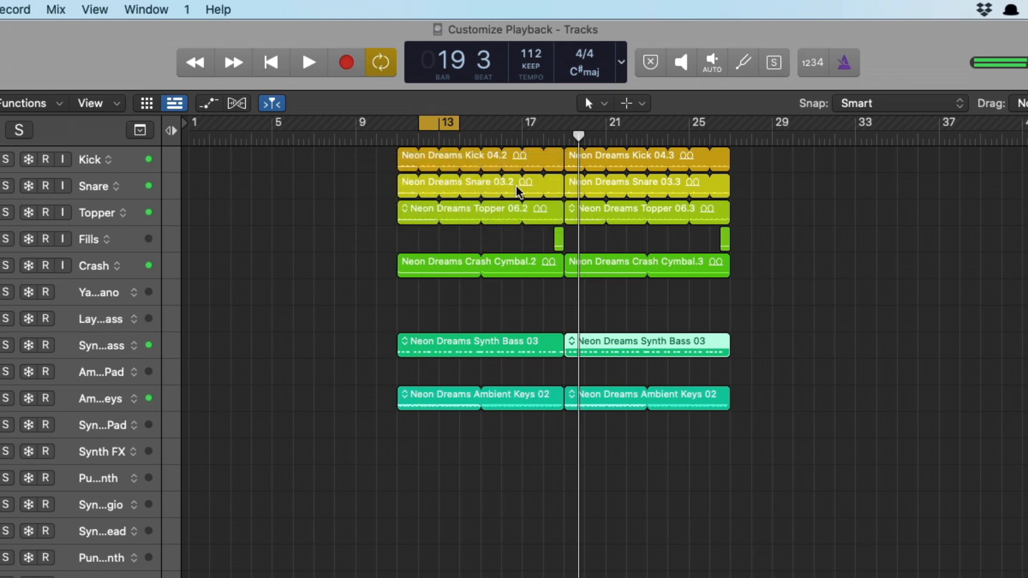
mouse_move(518, 338)
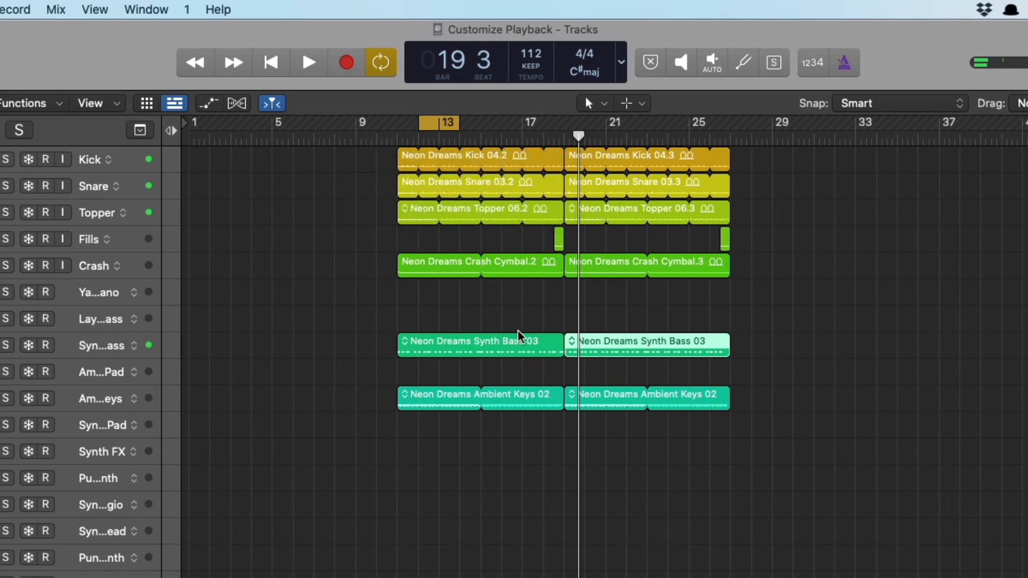
left_click(309, 62)
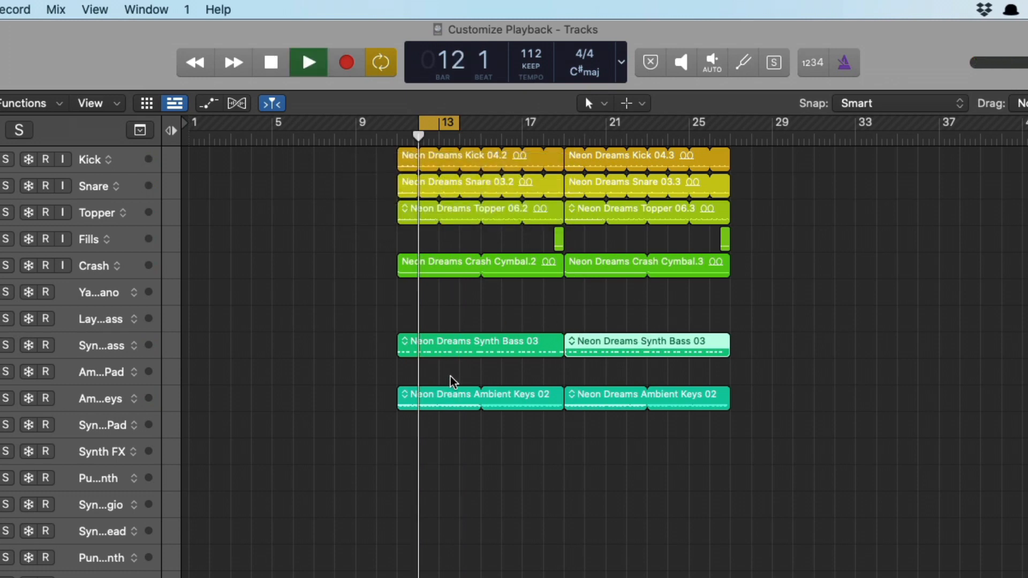
left_click(309, 63)
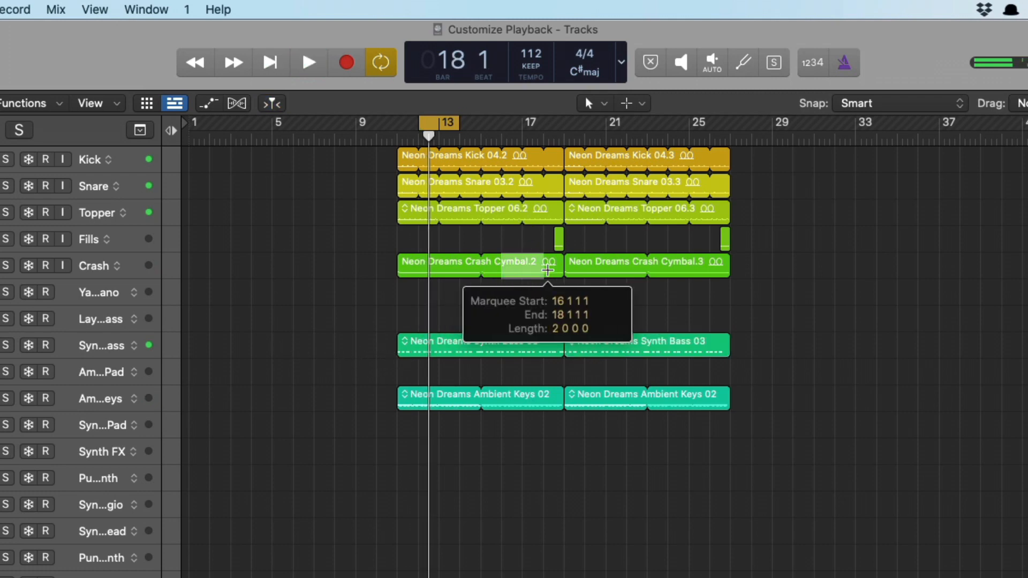
Step: Play and stop from the marquee selection at bar 16, then show the play-start options
left_click(309, 62)
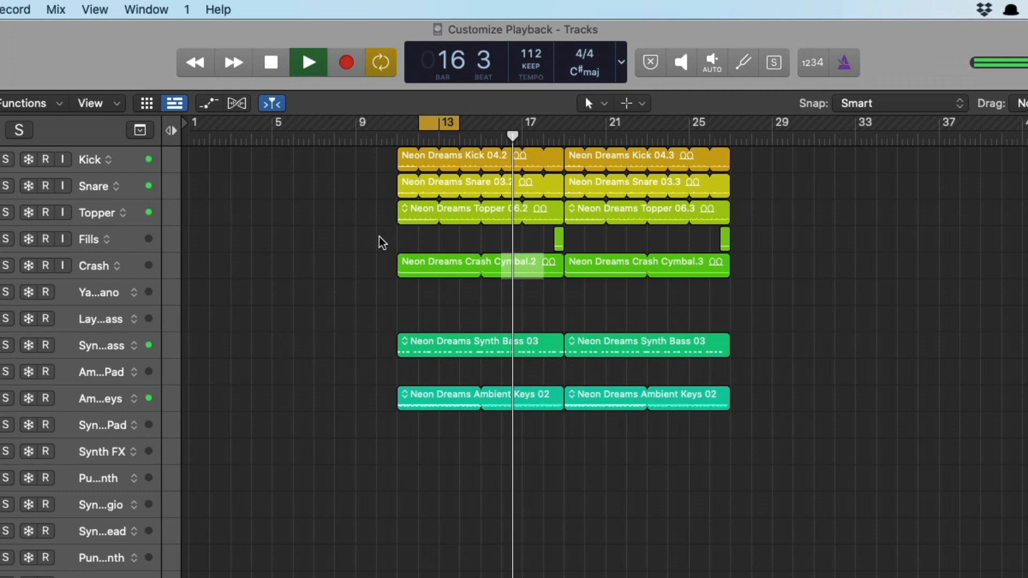
left_click(308, 62)
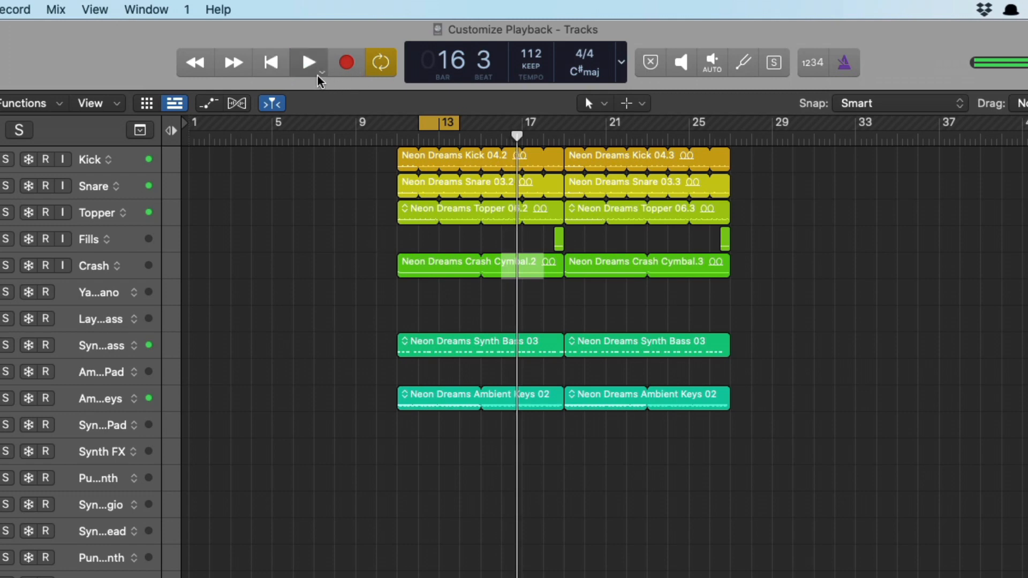
left_click(320, 74)
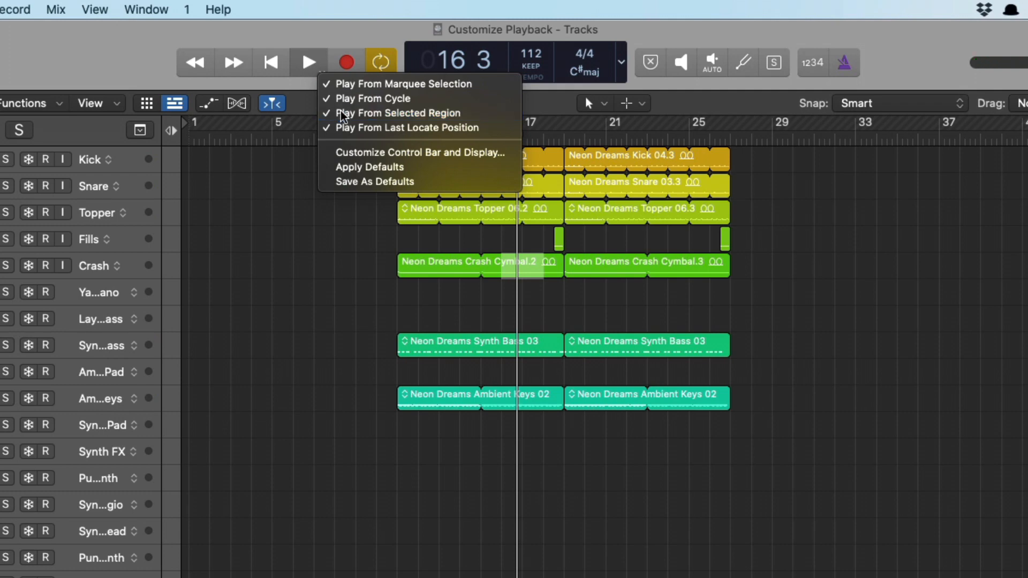
Step: Record a short British Invasion take from bar 4 to about bar 8
left_click(322, 74)
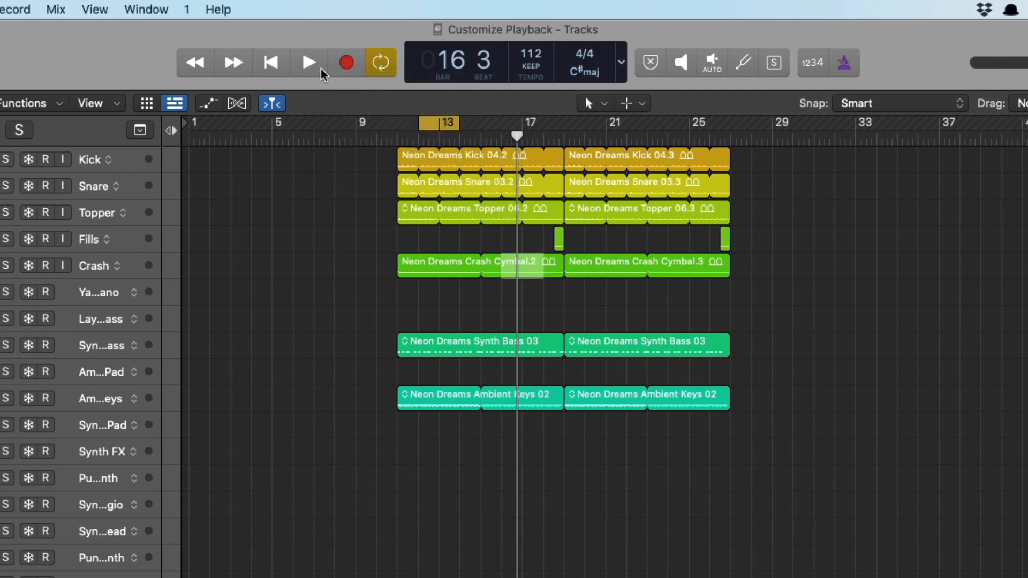
mouse_move(321, 72)
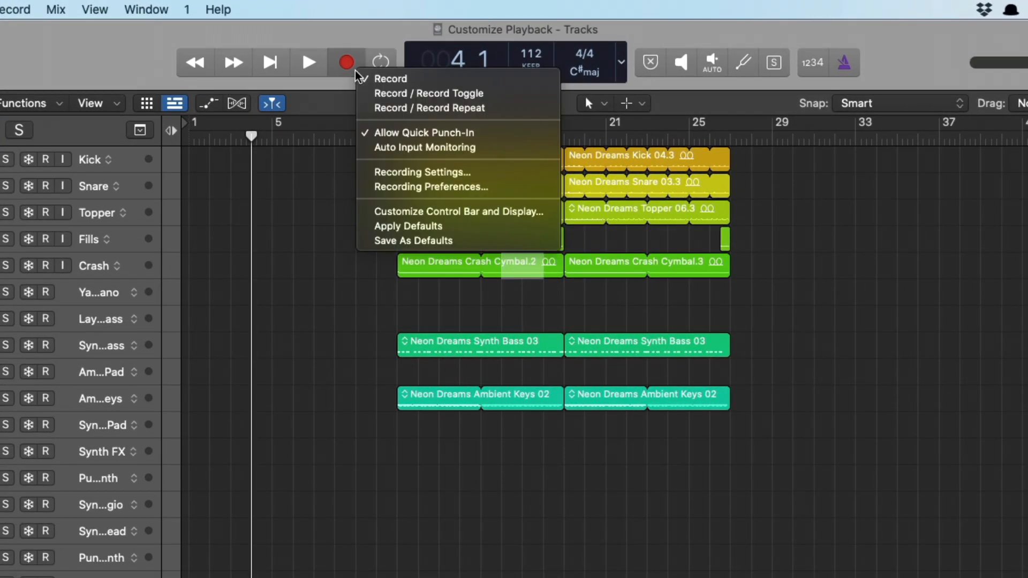
mouse_move(371, 81)
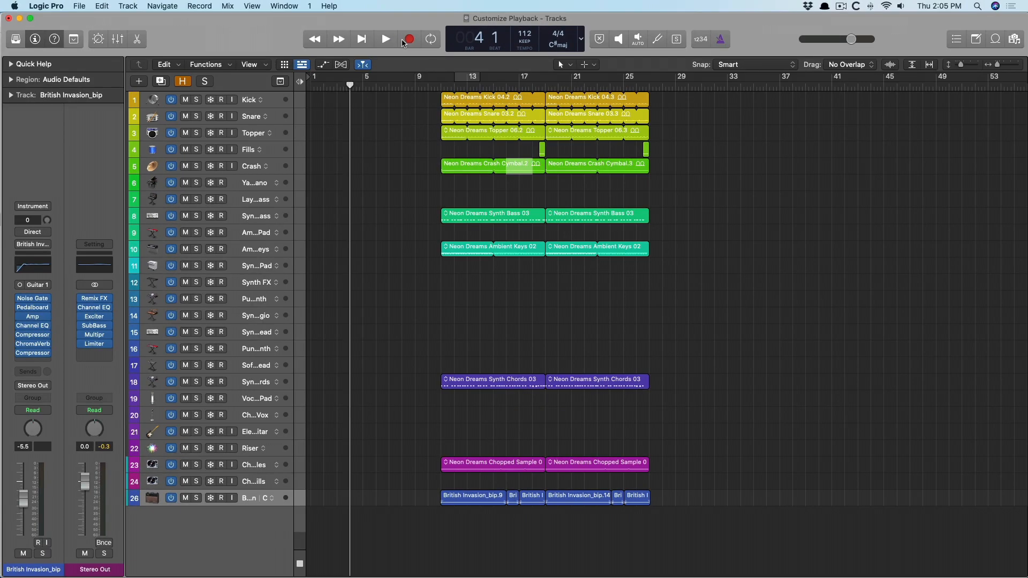
mouse_move(409, 38)
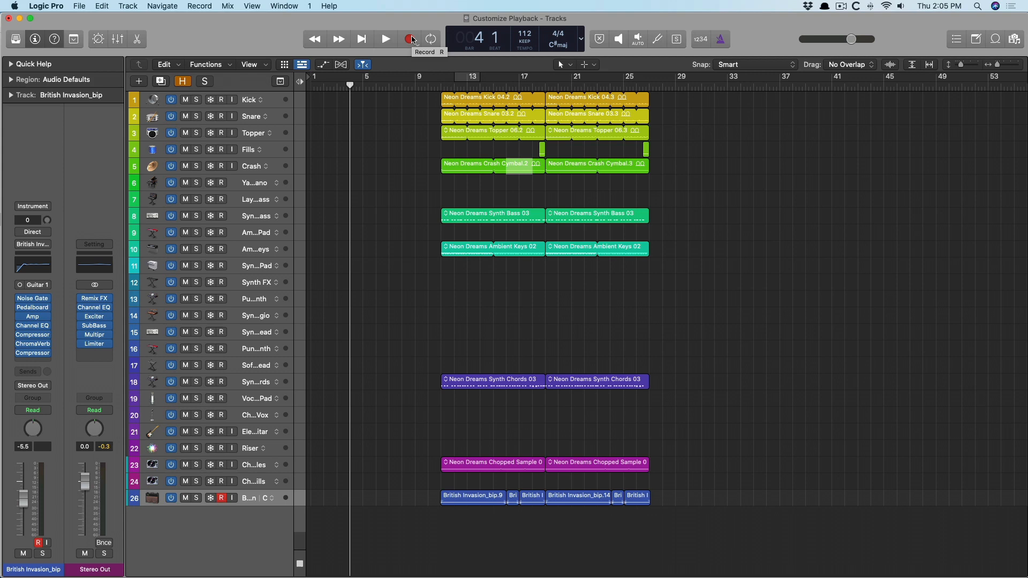
left_click(385, 39)
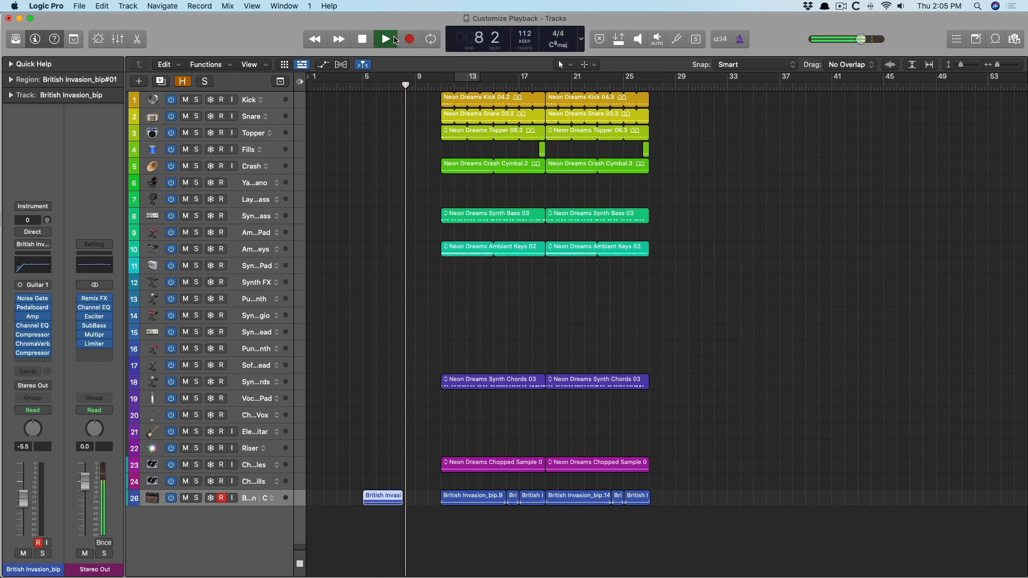
left_click(385, 39)
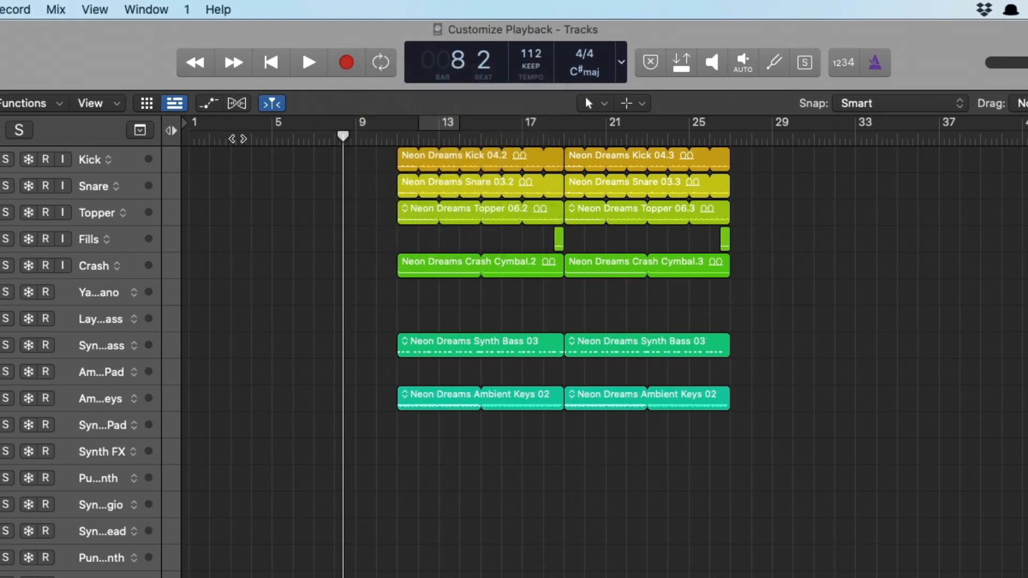
Step: From bar 3, punch in and out on the British Invasion track during playback, then stop
left_click(344, 62)
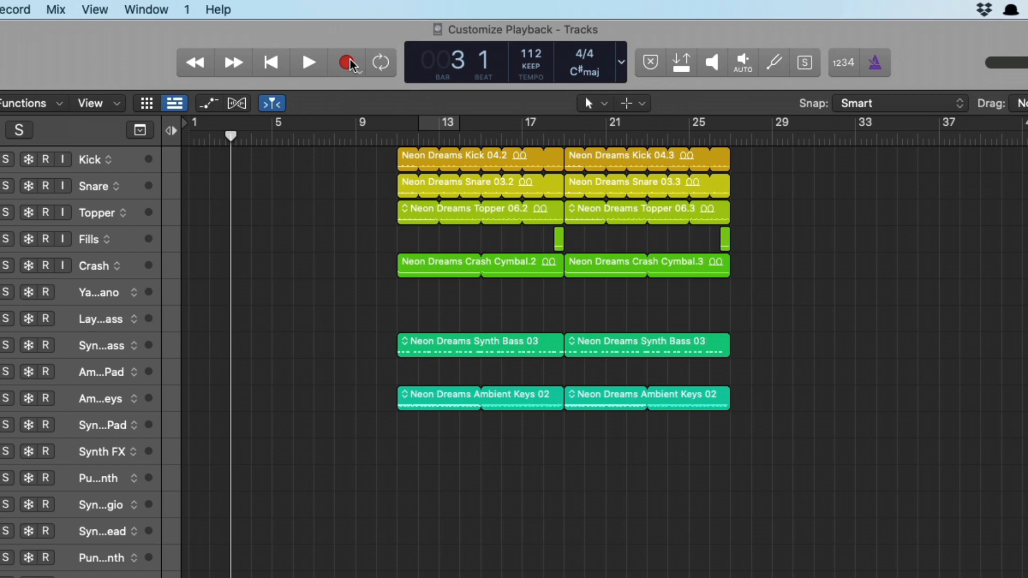
mouse_move(354, 65)
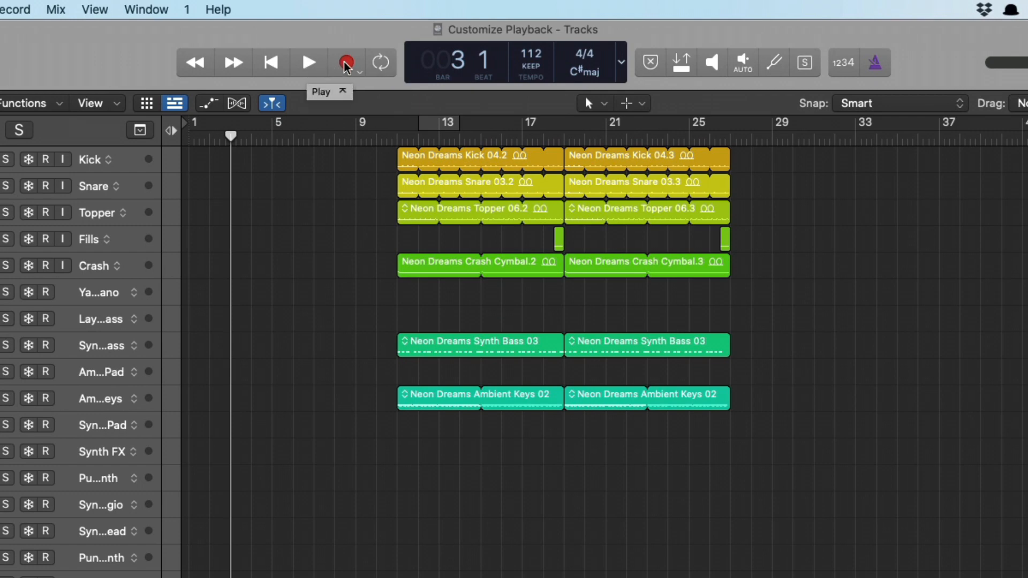
mouse_move(347, 65)
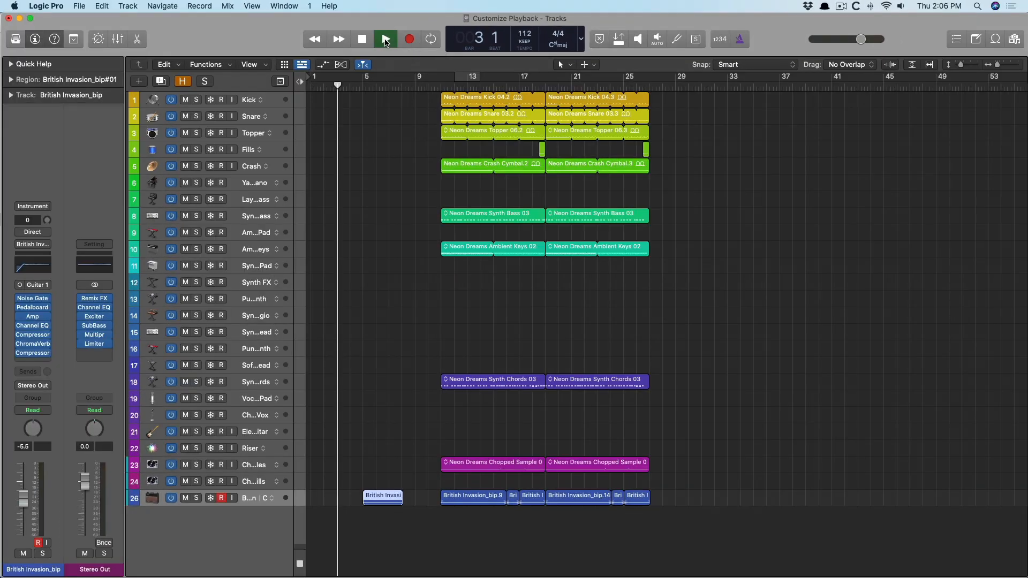
left_click(384, 39)
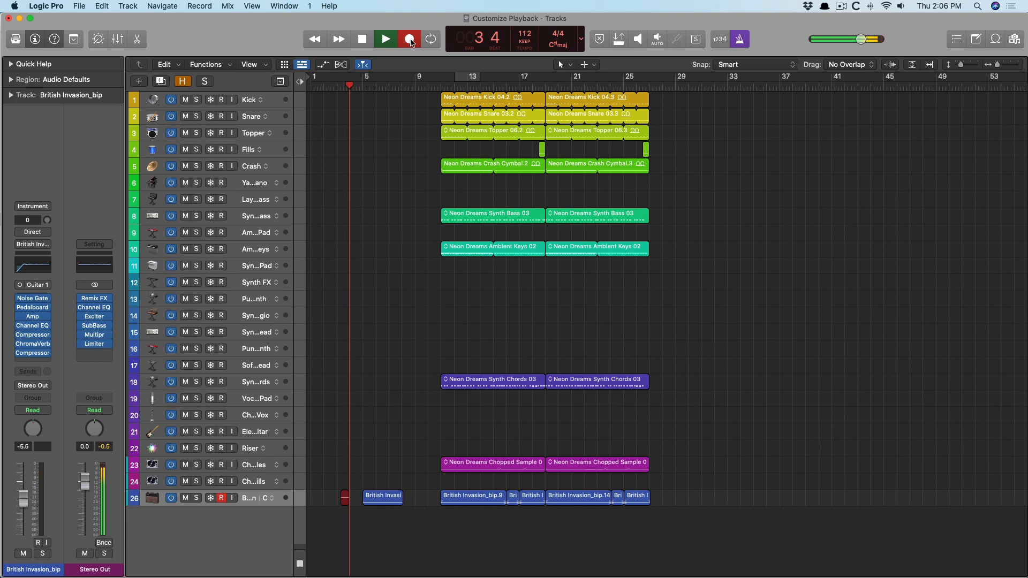
left_click(409, 39)
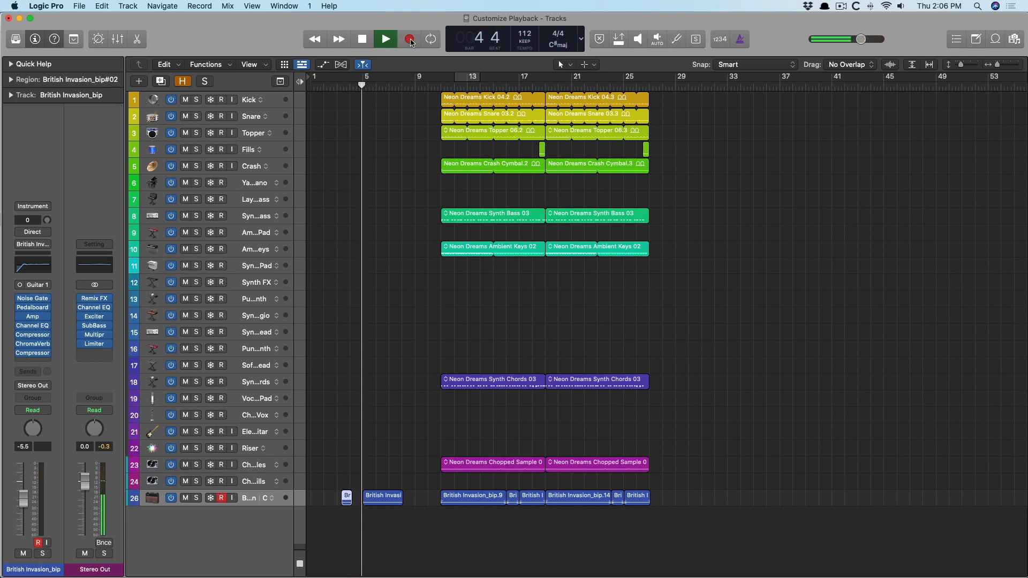
left_click(410, 38)
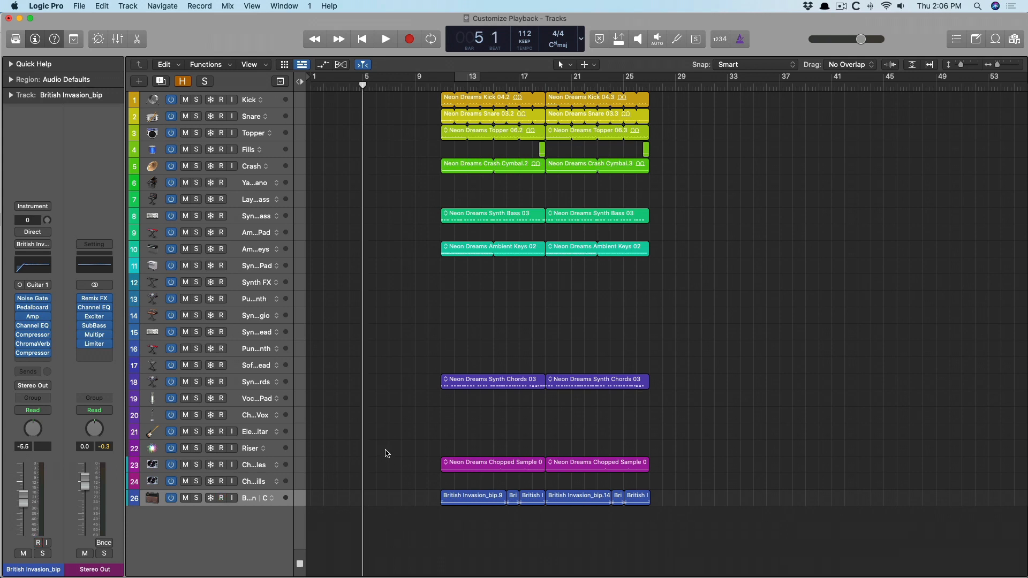
Step: Zoom near bar 5, record a brief take there, and record-enable the British Invasion track
left_click(222, 498)
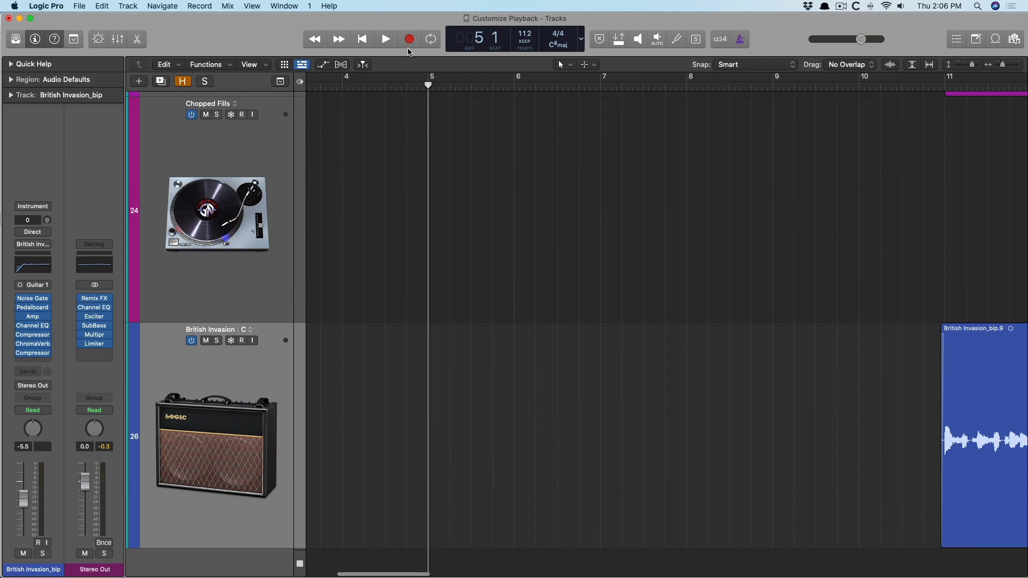
left_click(408, 38)
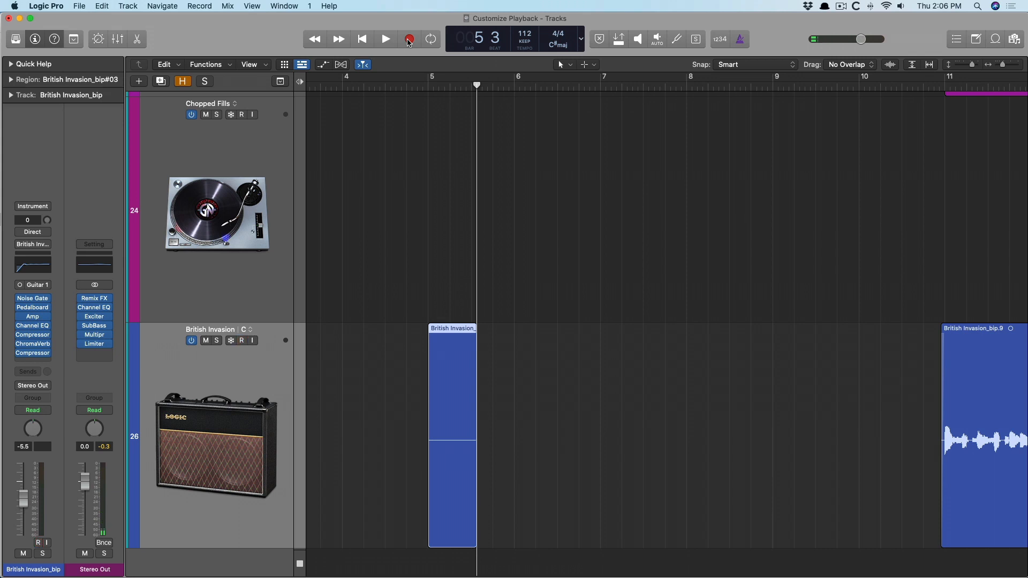
left_click(241, 341)
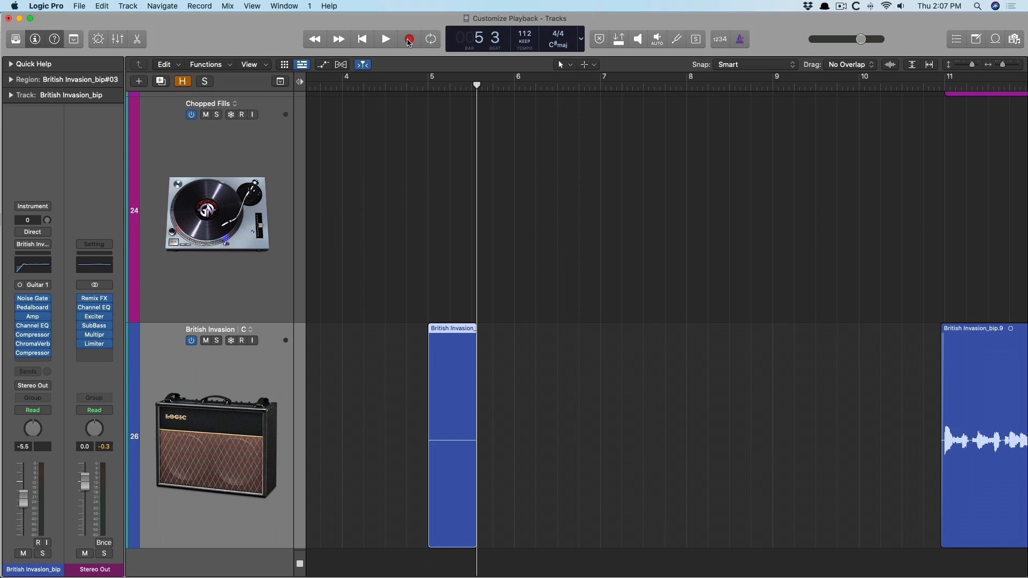
left_click(241, 341)
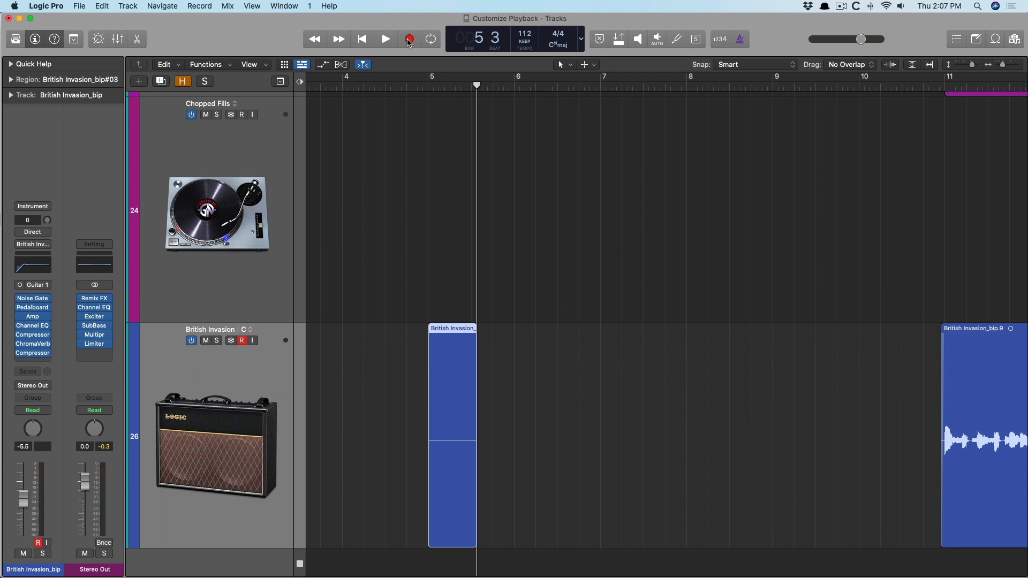
left_click(408, 39)
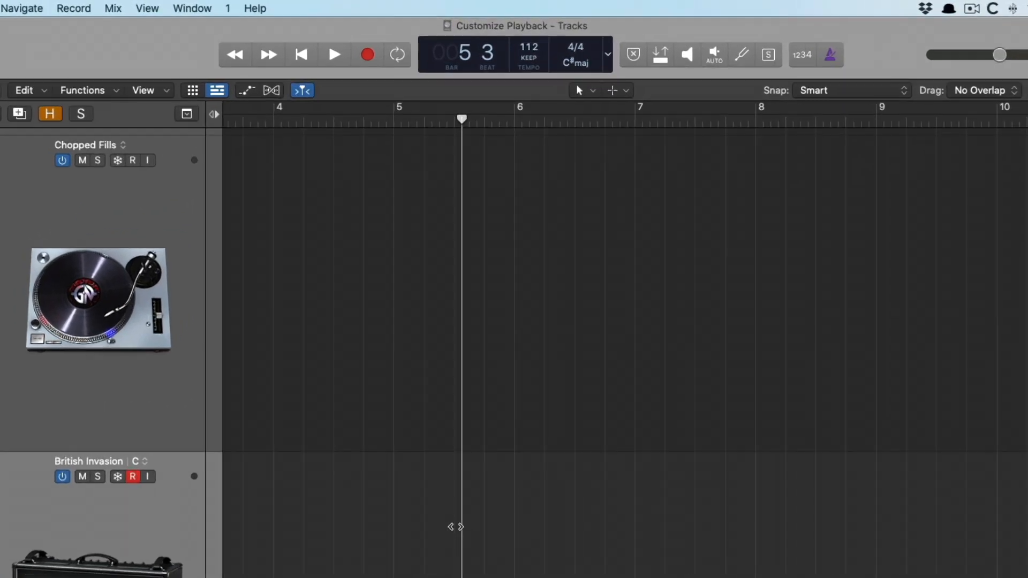
Step: Enable Auto Input Monitoring from the Record options and confirm the Customize Control Bar dialog
right_click(367, 54)
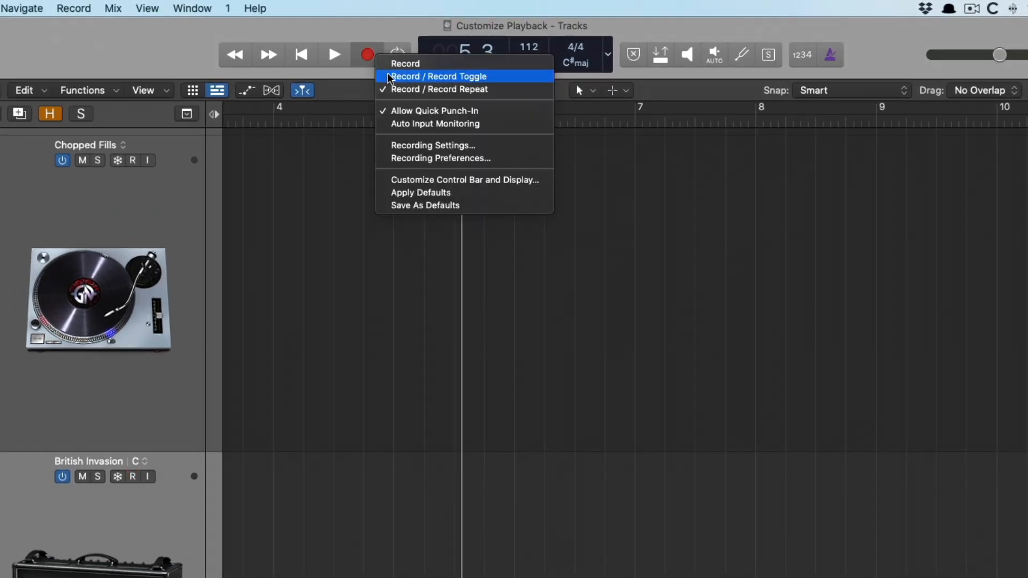
mouse_move(399, 113)
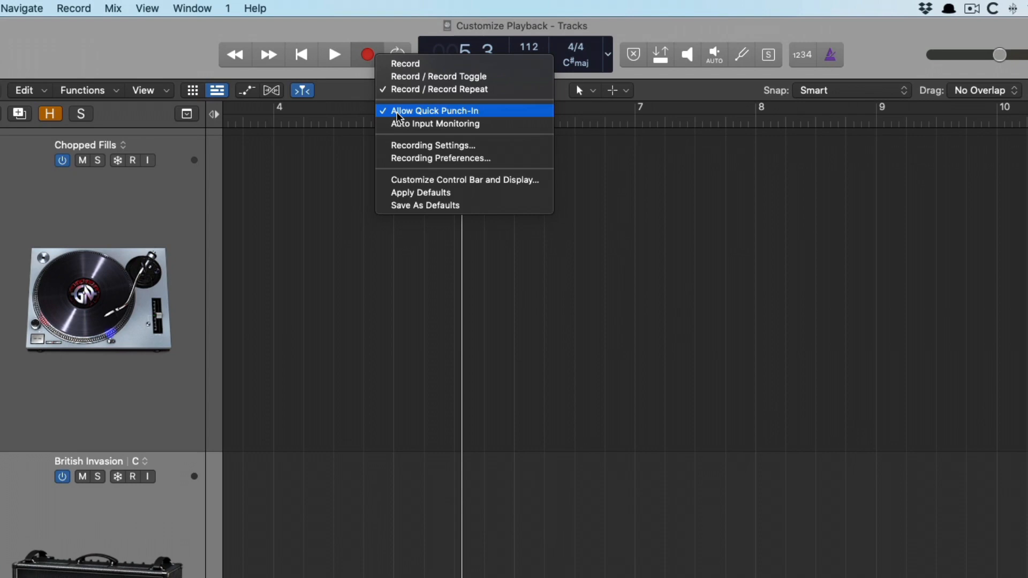
left_click(132, 477)
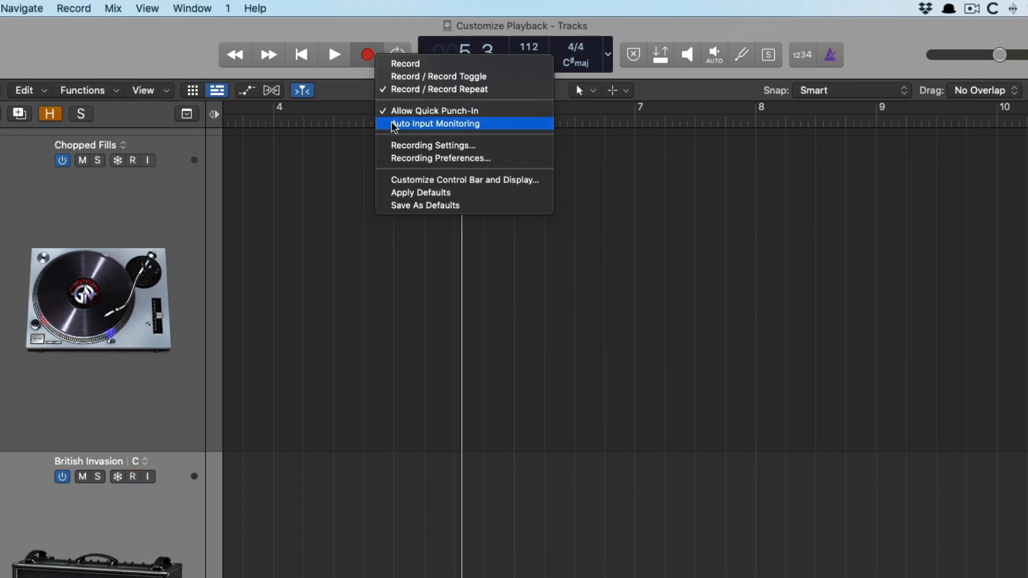
left_click(435, 123)
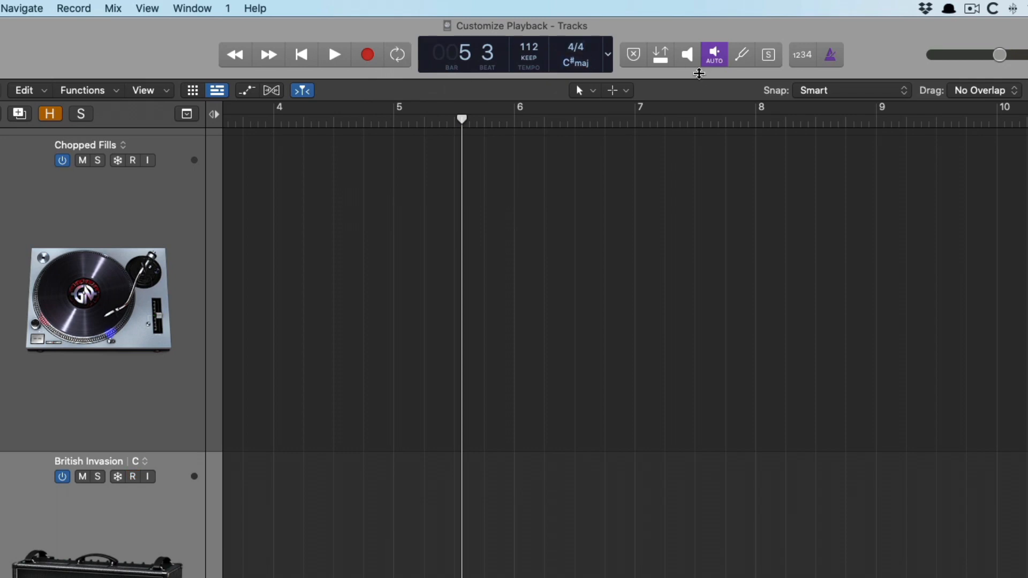
left_click(135, 477)
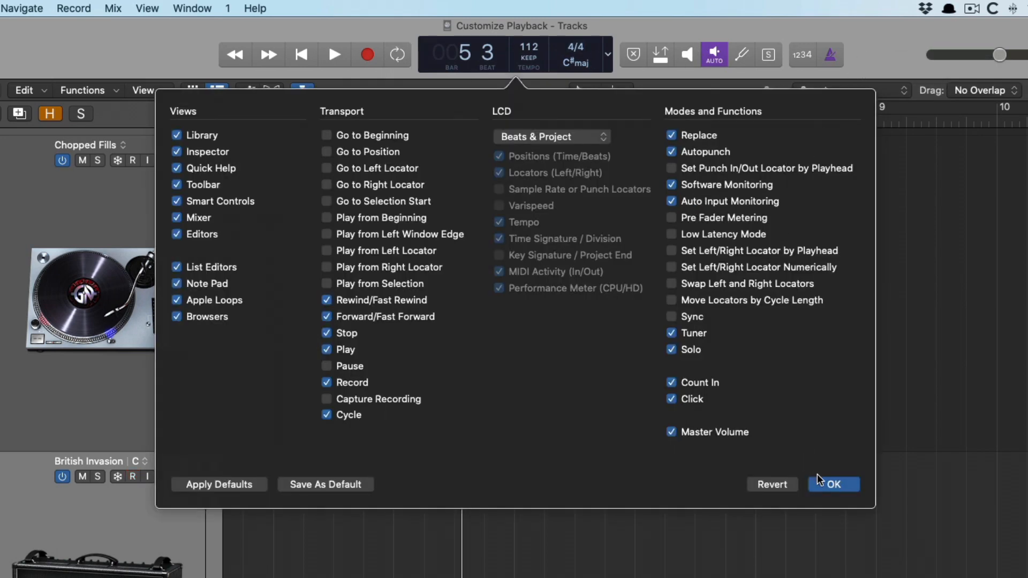
left_click(833, 484)
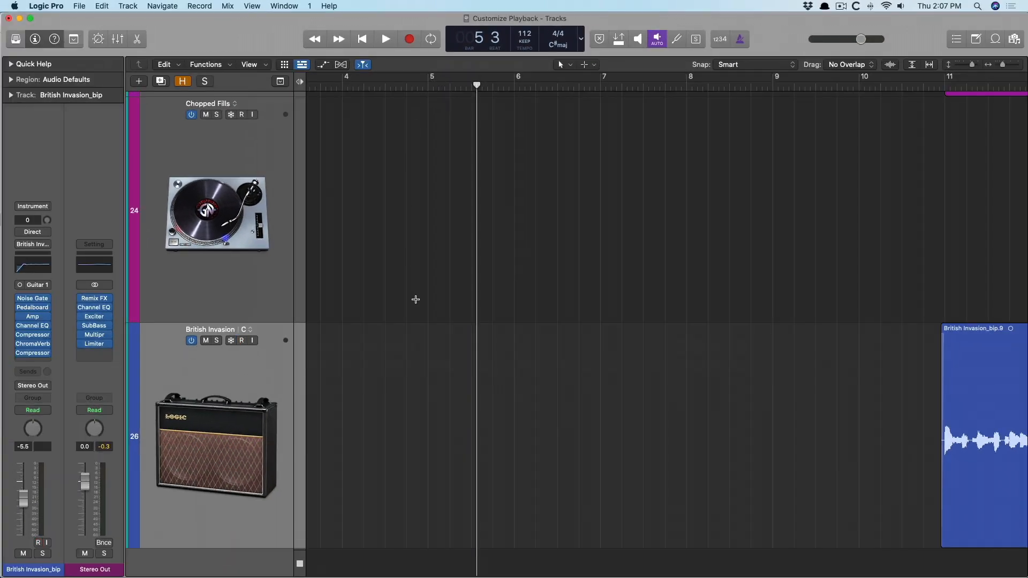
Step: Switch on Input Monitoring for the British Invasion track
left_click(241, 340)
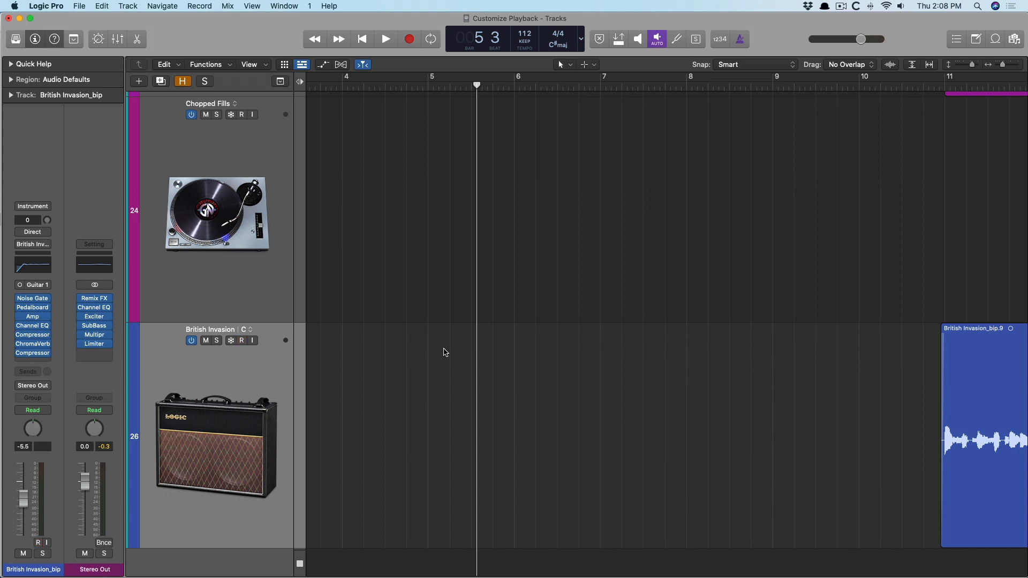
left_click(241, 341)
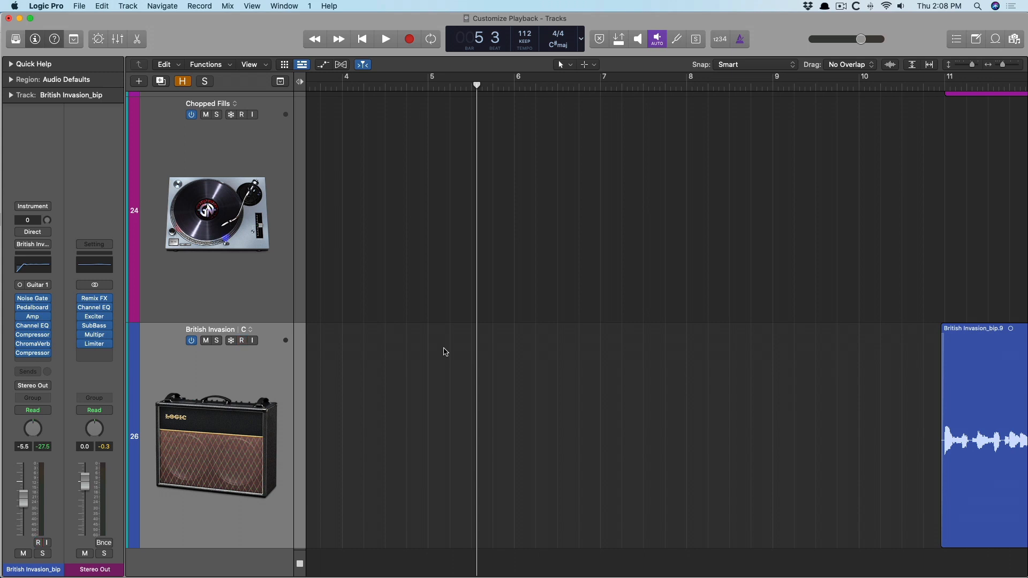
left_click(241, 340)
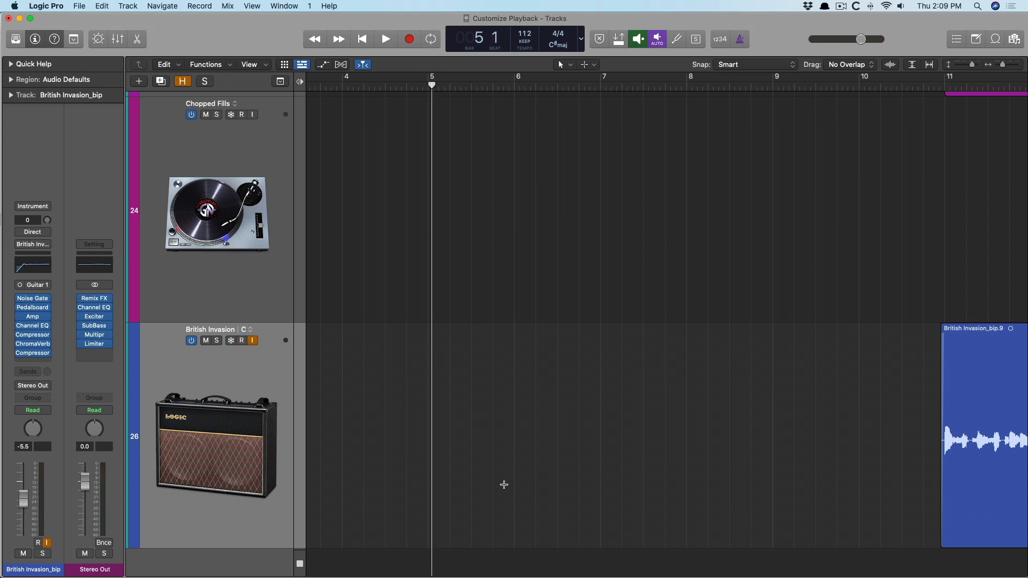
Step: Play and stop twice with the track record-enabled to hear the live input, ending at bar 11
left_click(385, 39)
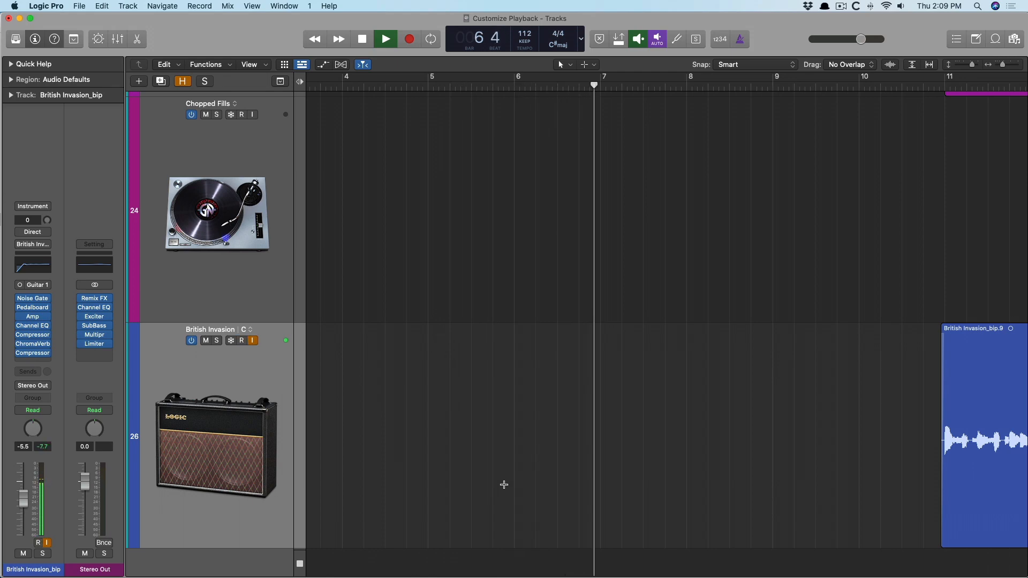
left_click(361, 39)
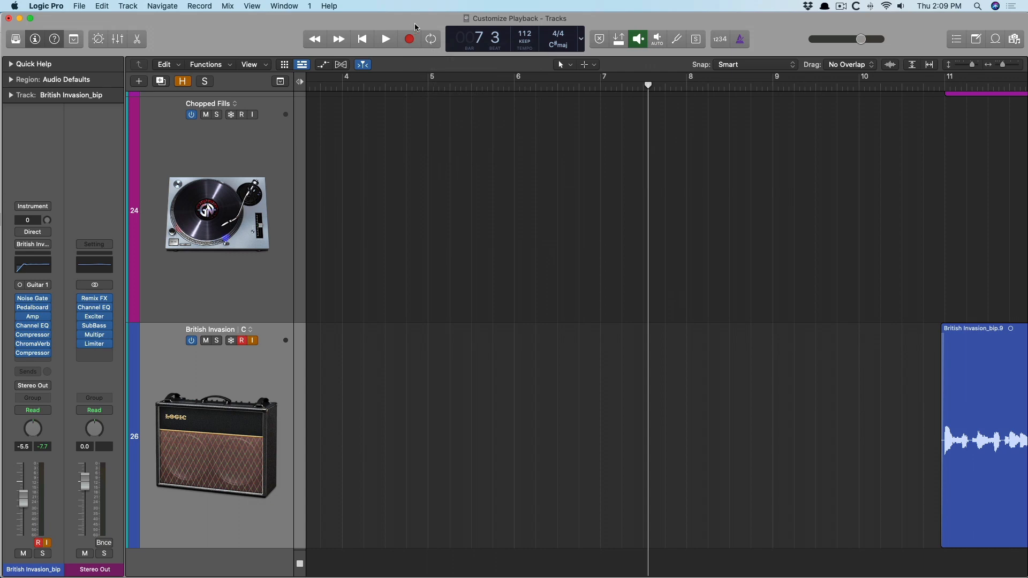
left_click(385, 38)
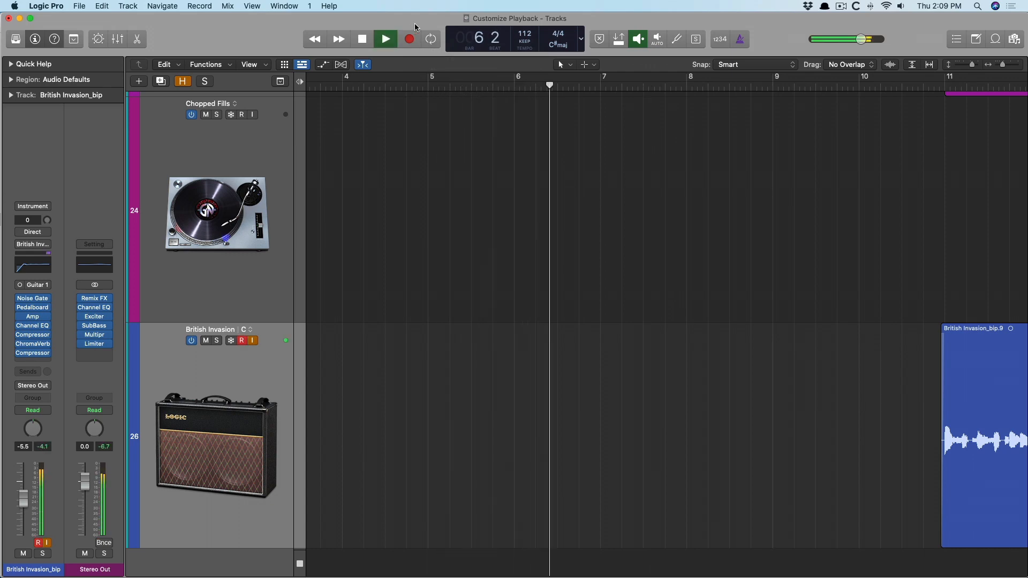
left_click(362, 38)
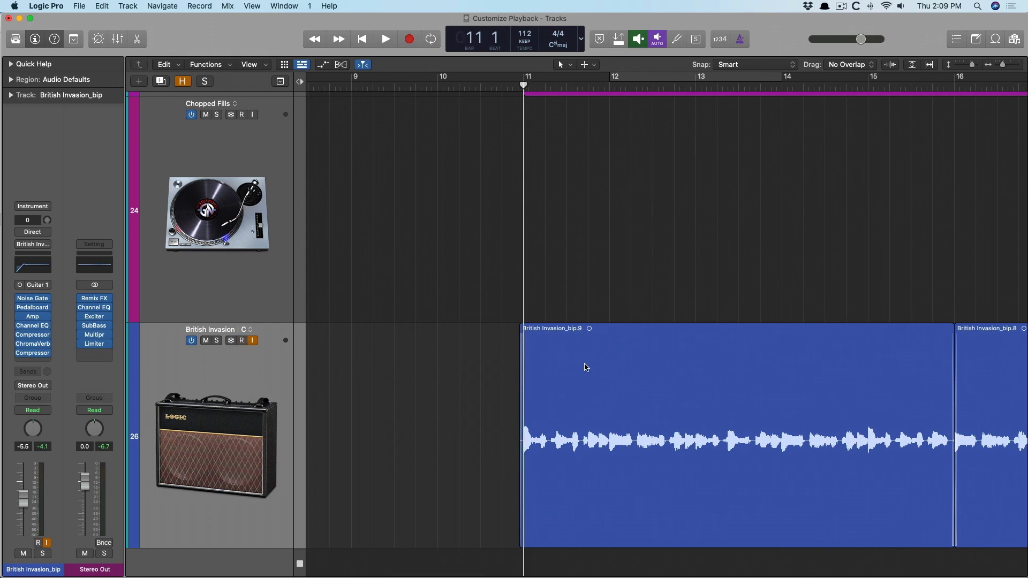
Step: Play and stop, disable Auto Input Monitoring, then stop again to compare the track's sound
left_click(385, 38)
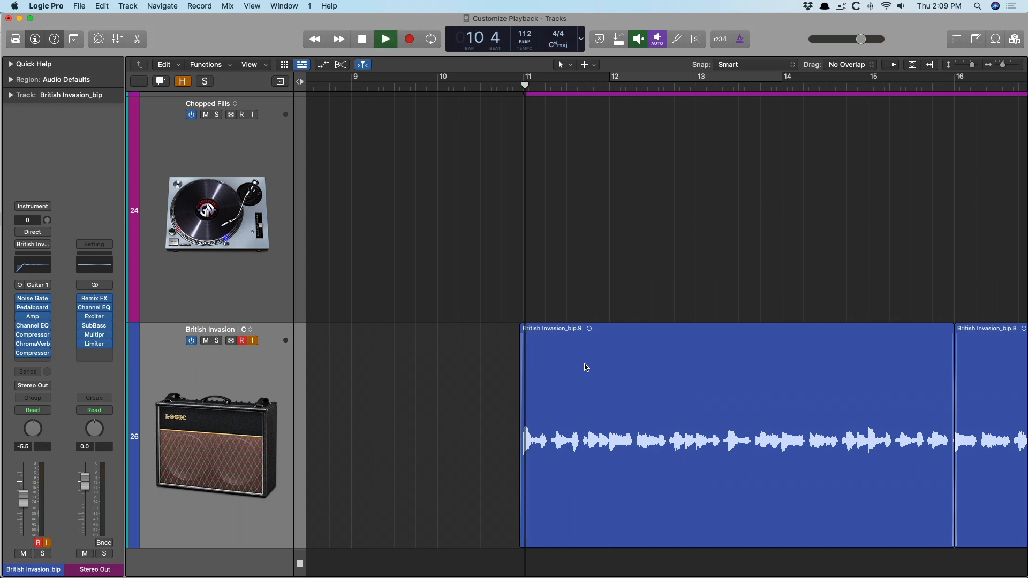
left_click(385, 39)
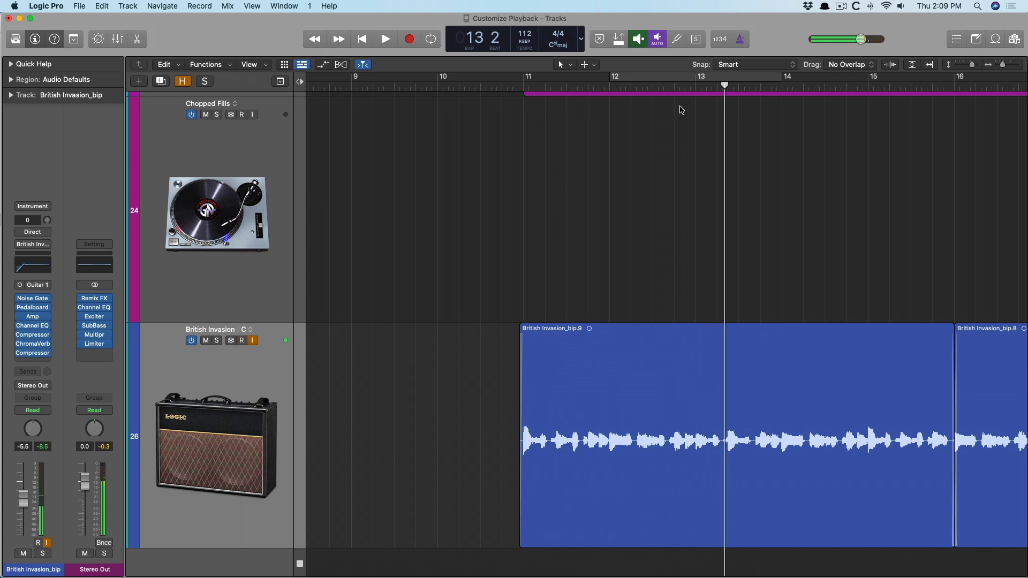
left_click(385, 38)
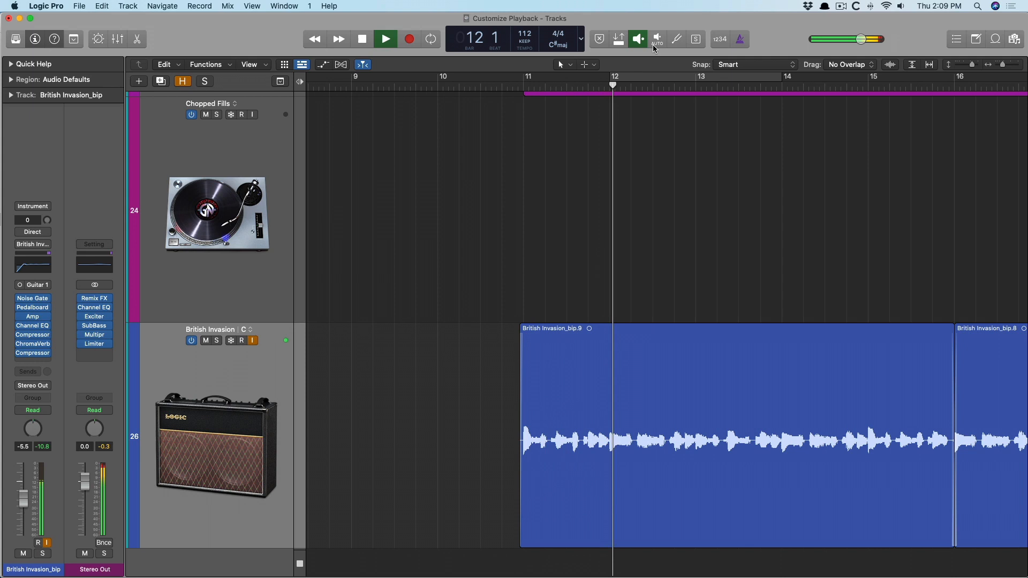
left_click(385, 38)
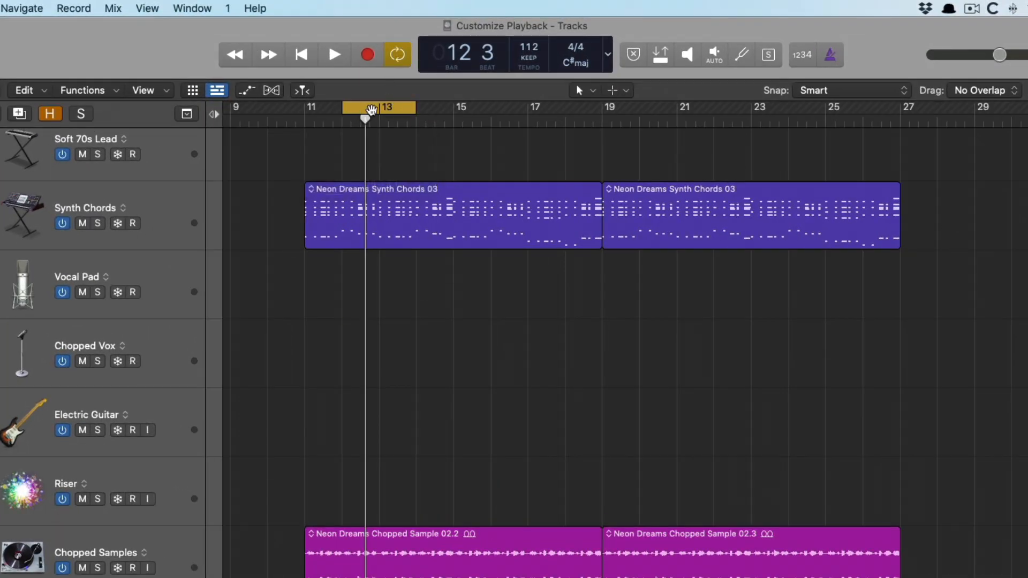
Step: Widen the cycle across the first Synth Chords region, then select the second region and marquee-select notes
left_click_drag(394, 107, 580, 108)
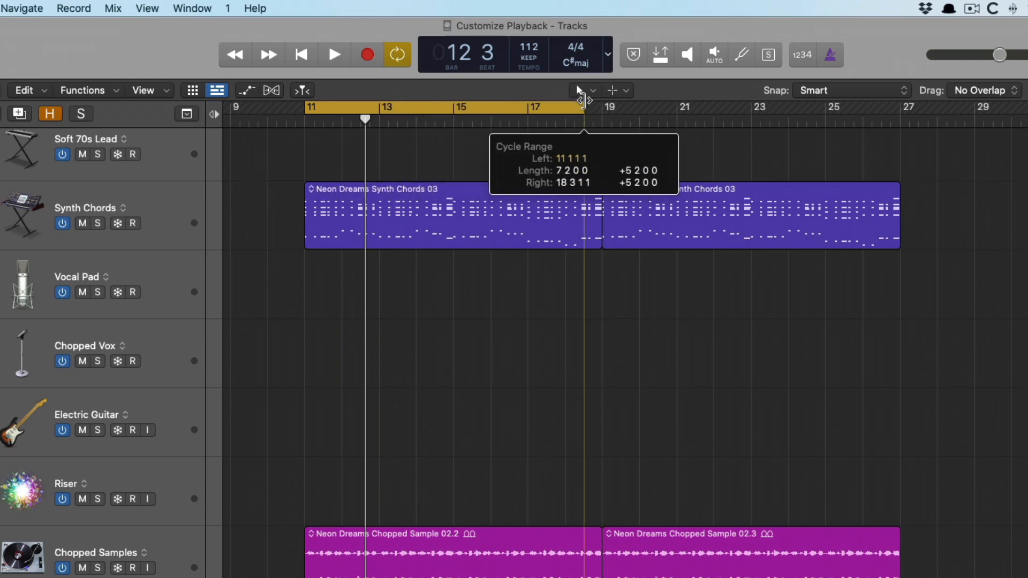
mouse_move(400, 188)
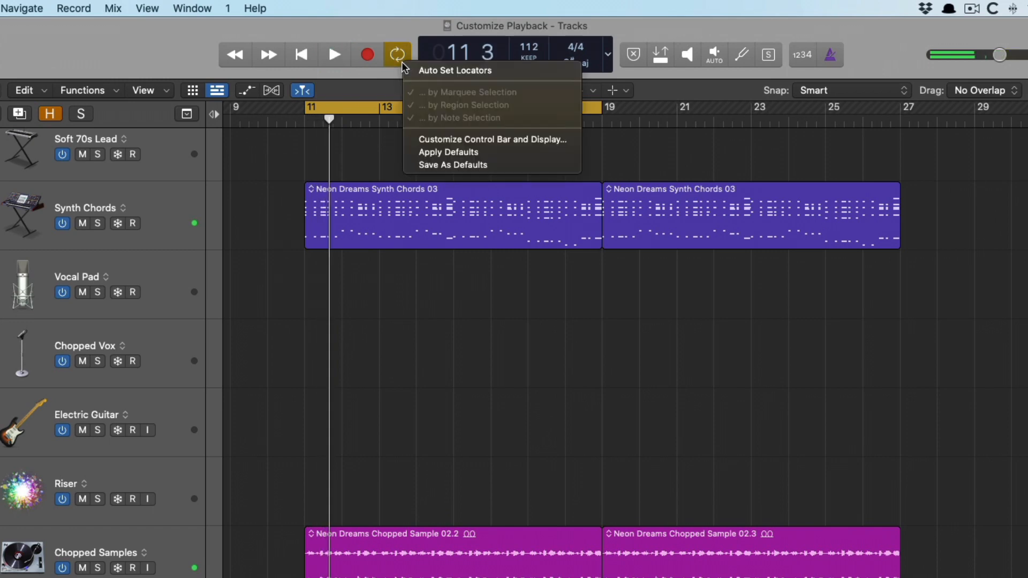
mouse_move(430, 75)
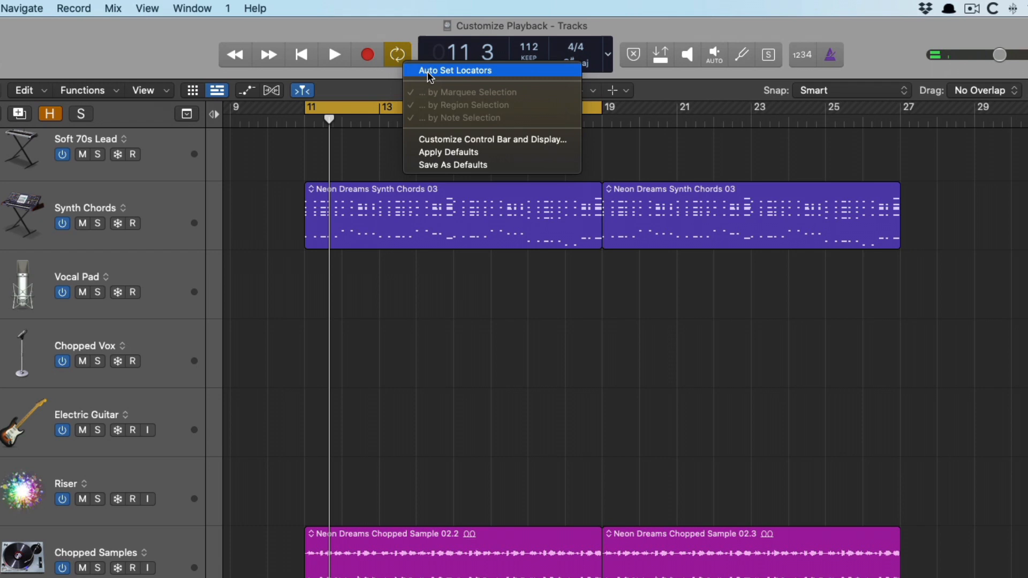
mouse_move(413, 92)
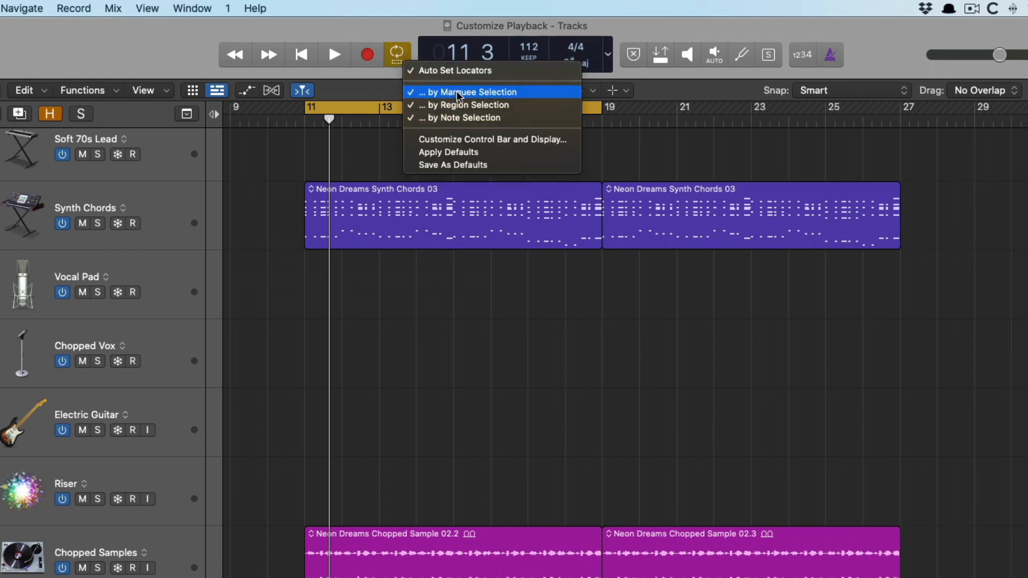
mouse_move(452, 117)
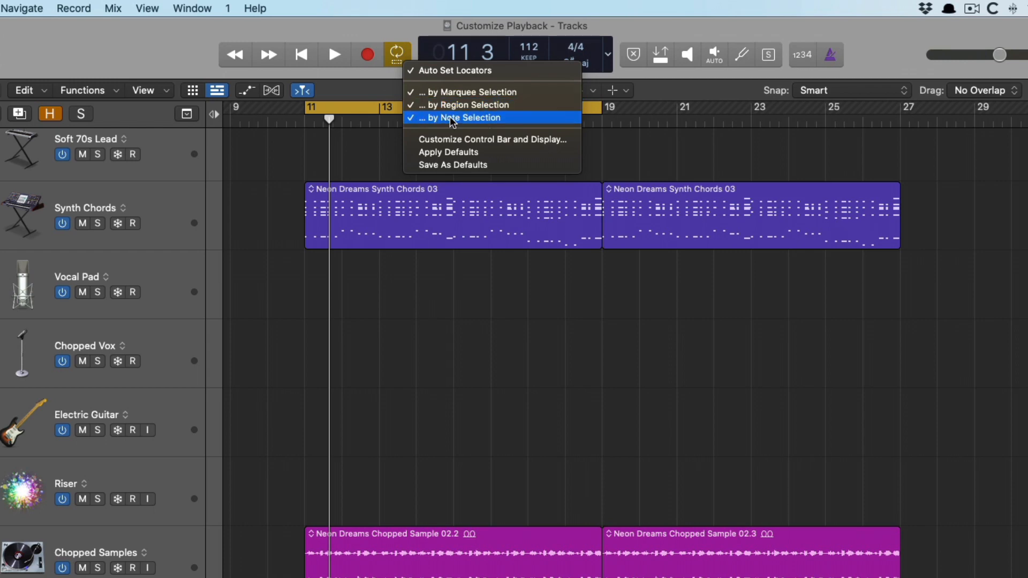
left_click(455, 117)
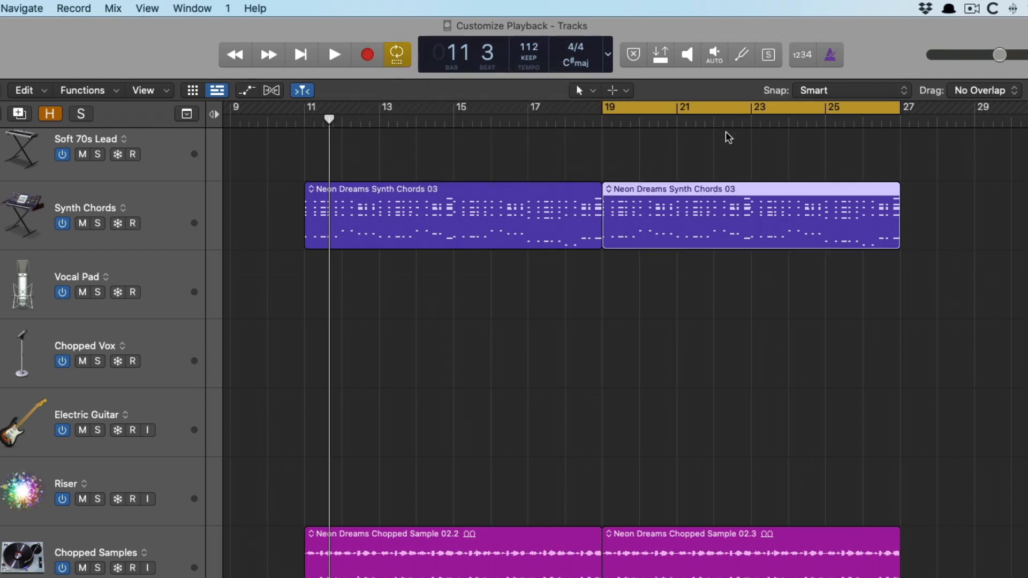
left_click_drag(268, 216, 322, 230)
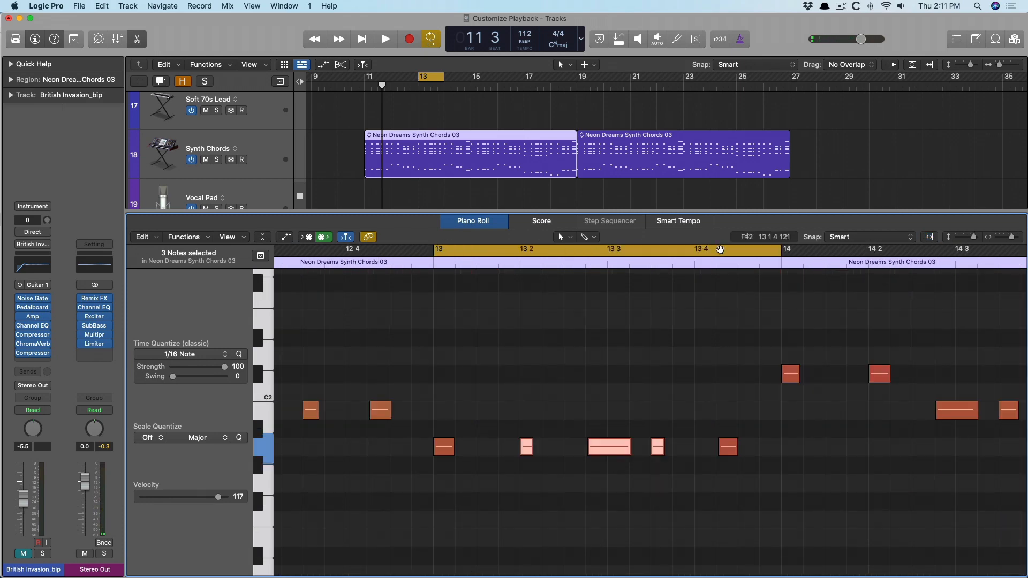
mouse_move(525, 357)
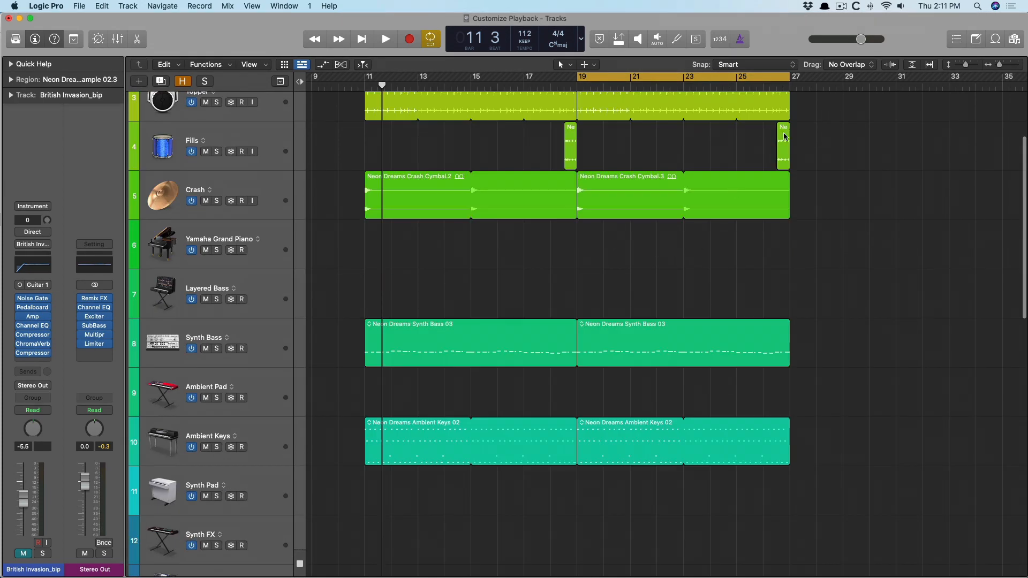
Step: Turn Cycle off, enable the metronome with Click While Playing, and show Metronome Settings
left_click(385, 38)
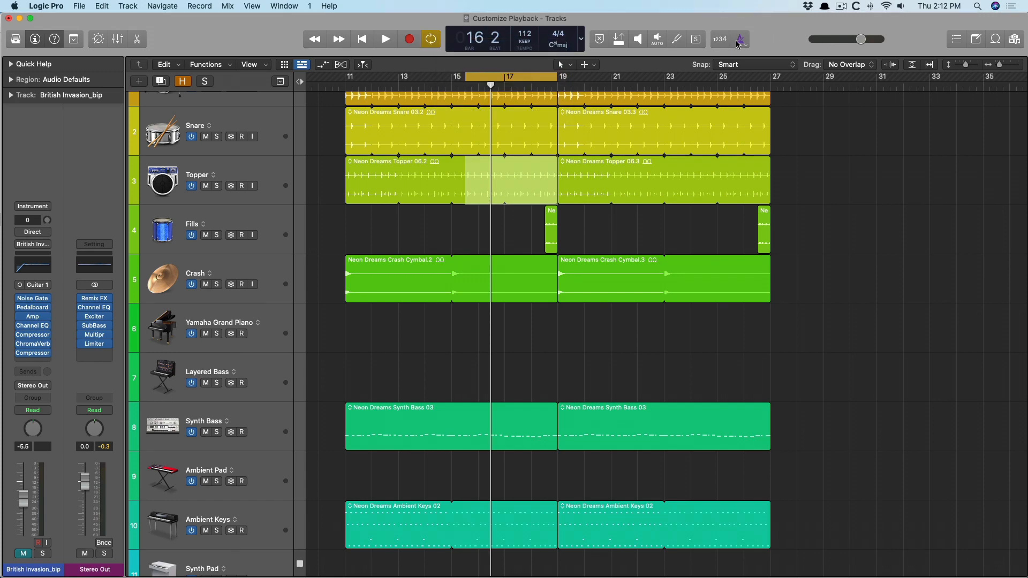
left_click(743, 38)
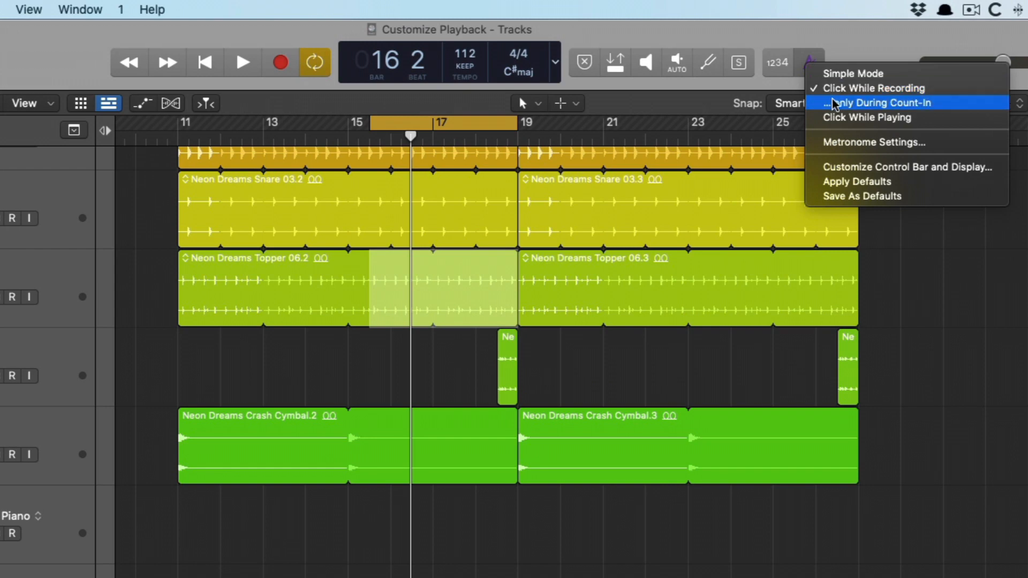
mouse_move(877, 89)
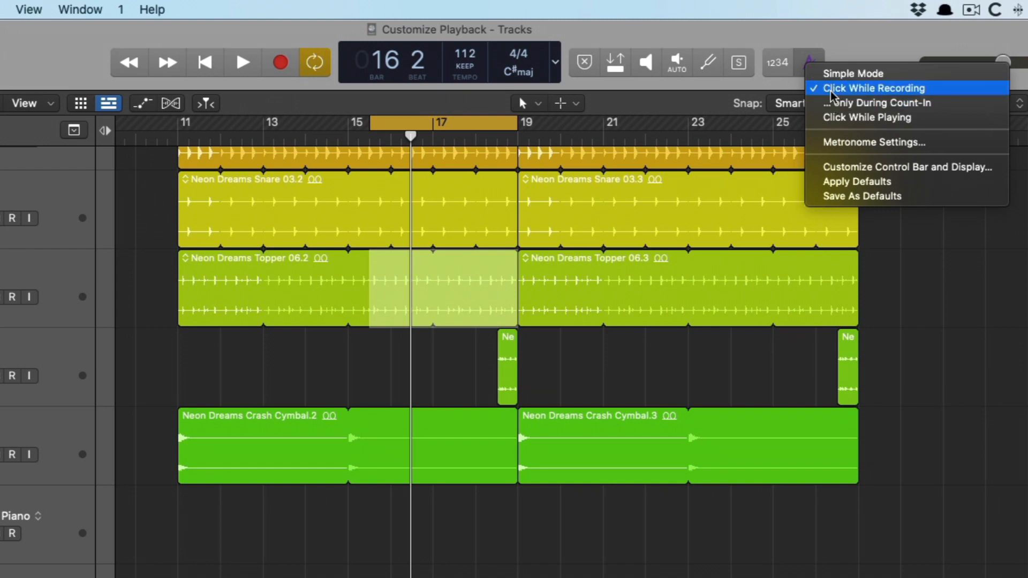
mouse_move(873, 103)
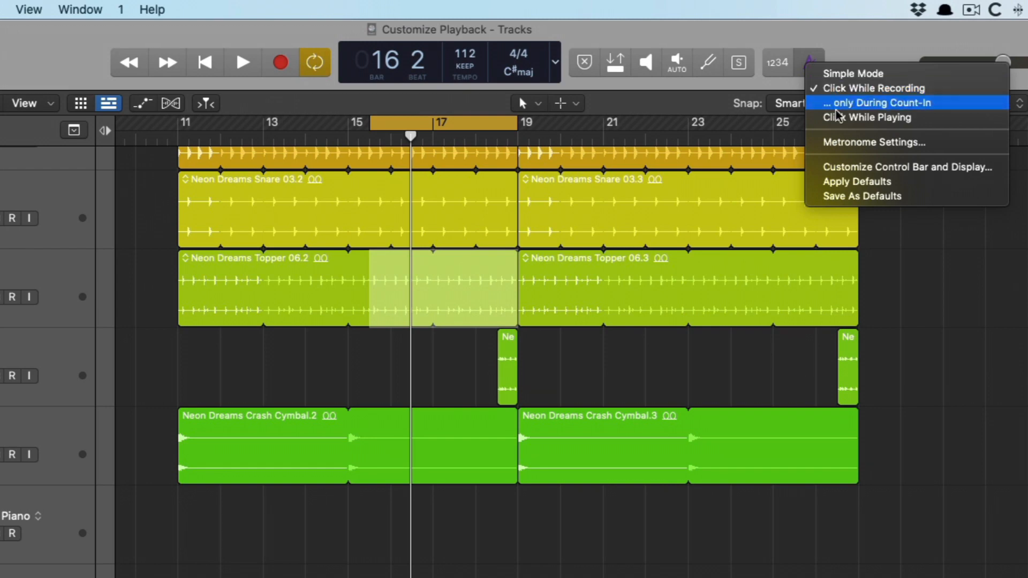
mouse_move(850, 105)
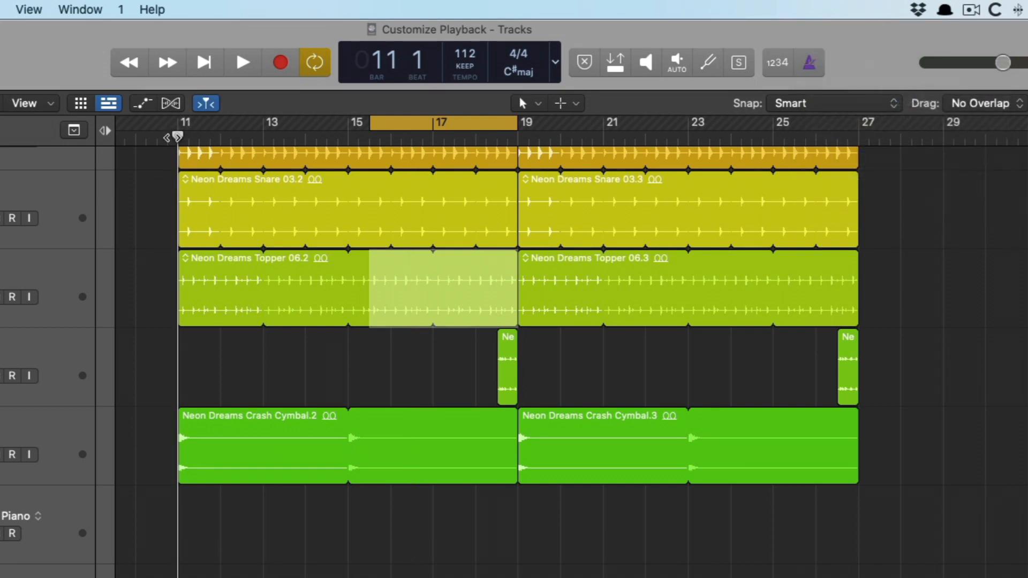
left_click(809, 62)
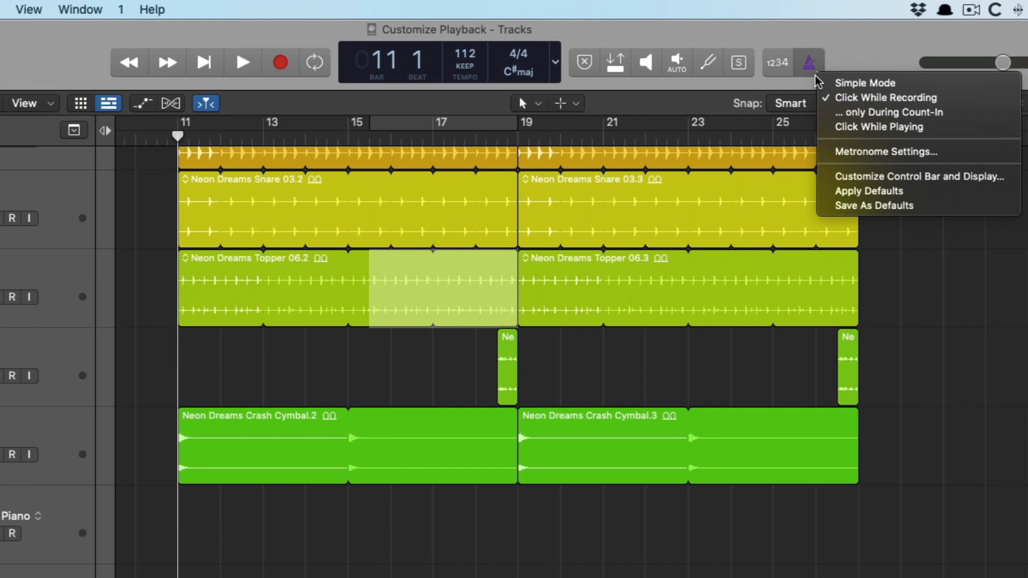
left_click(807, 62)
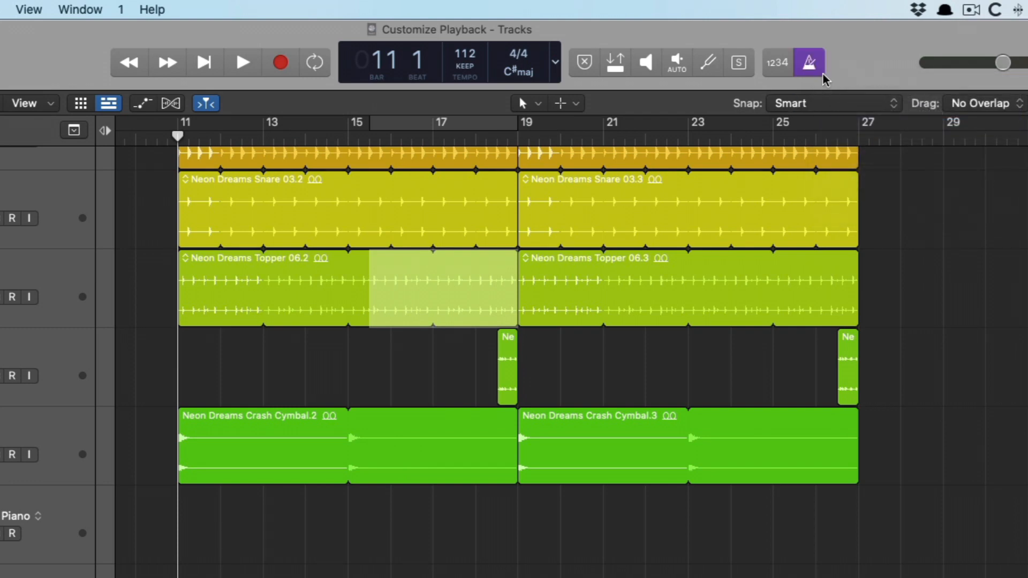
left_click(243, 62)
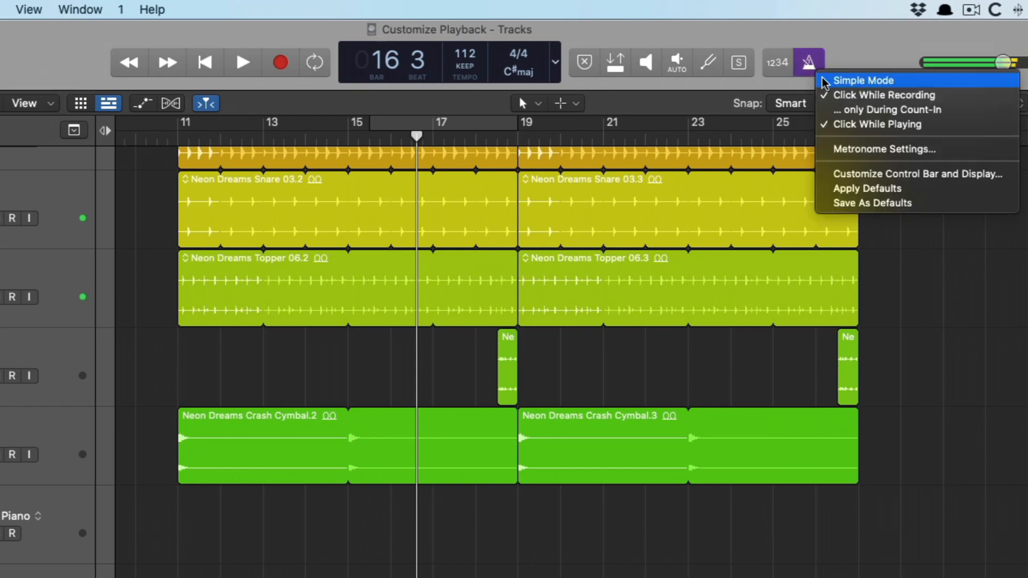
left_click(884, 149)
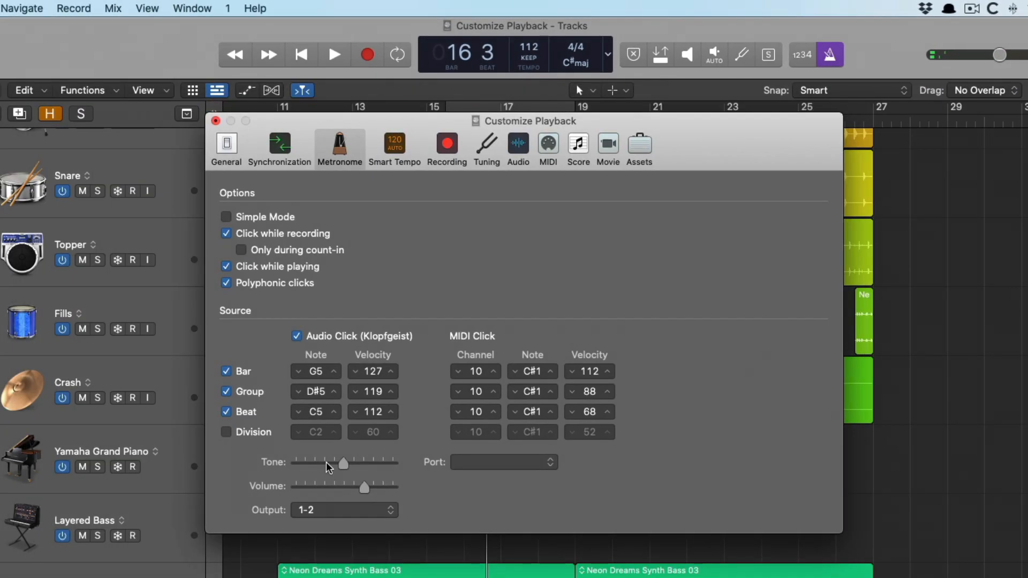
Step: Drag the metronome Tone slider to adjust the click's sound
left_click_drag(343, 461, 392, 462)
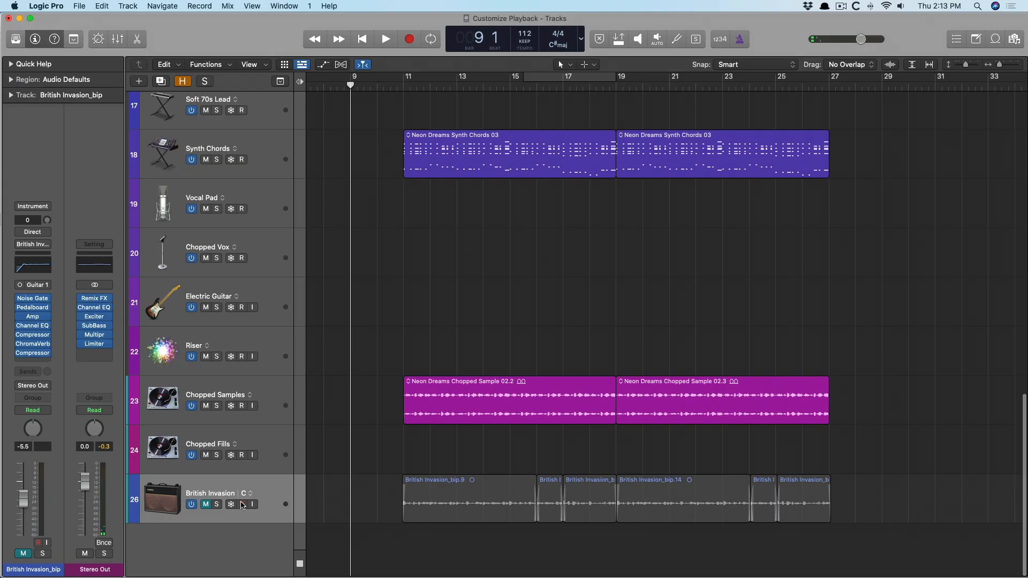
Step: Enable the 1234 count-in, set the click to '…only During Count-In', and play from bar 11
left_click(385, 39)
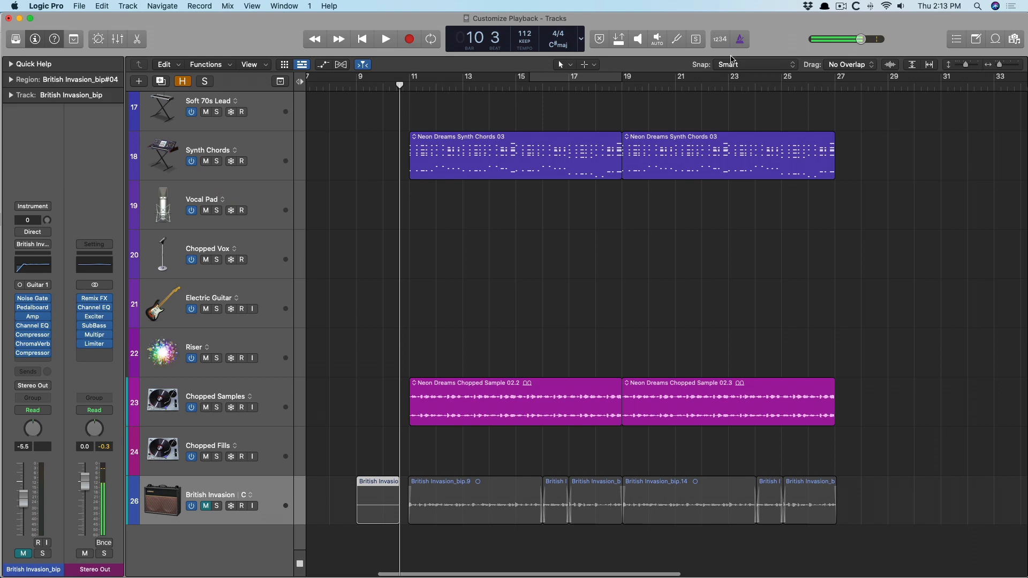
left_click(743, 39)
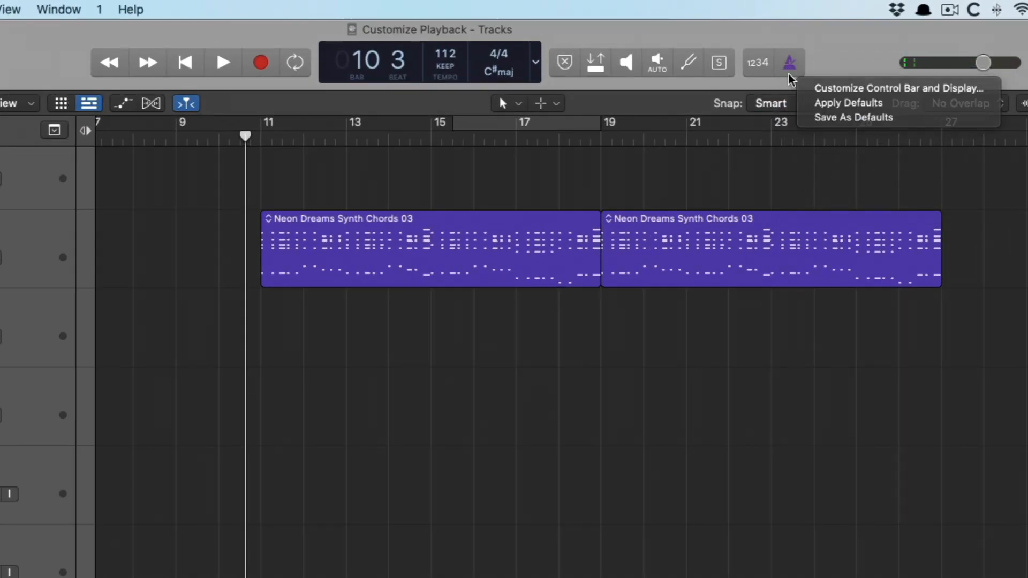
left_click(790, 62)
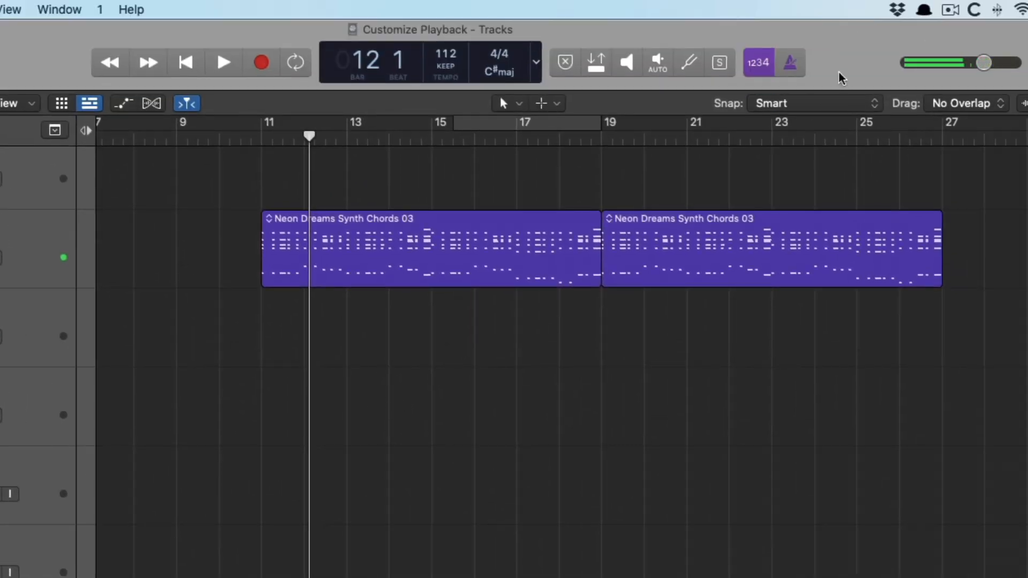
left_click(794, 62)
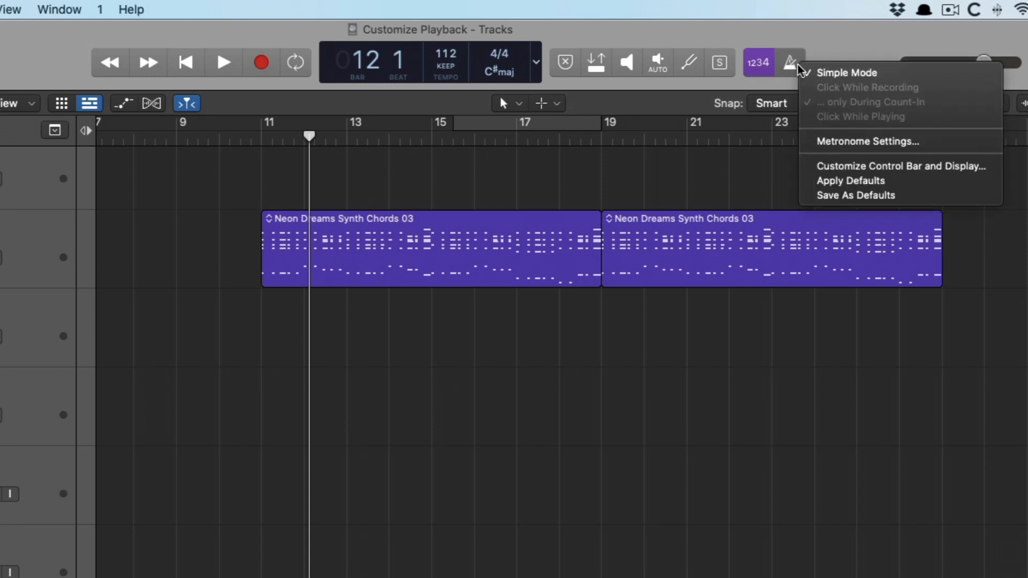
left_click(788, 62)
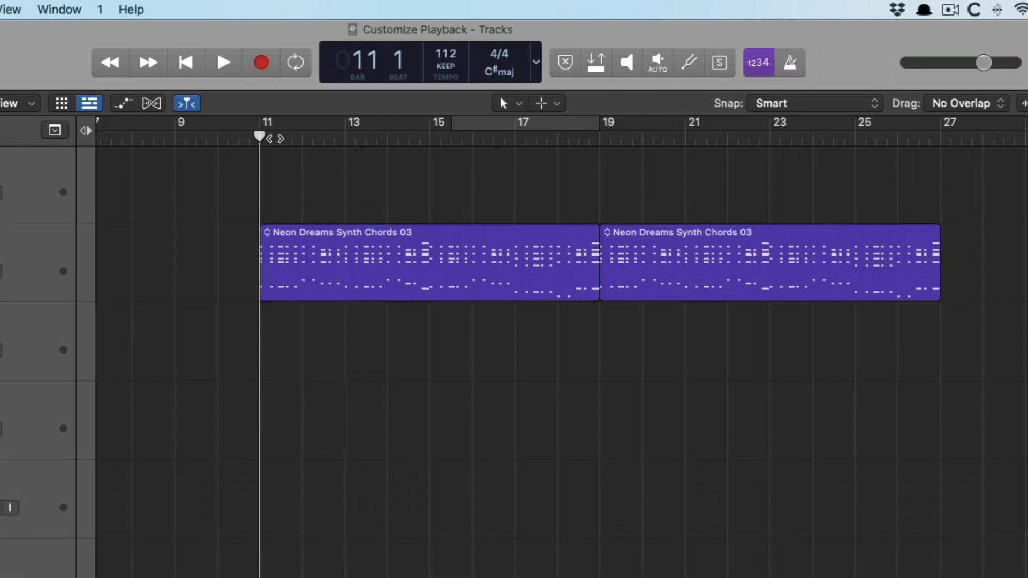
left_click(223, 62)
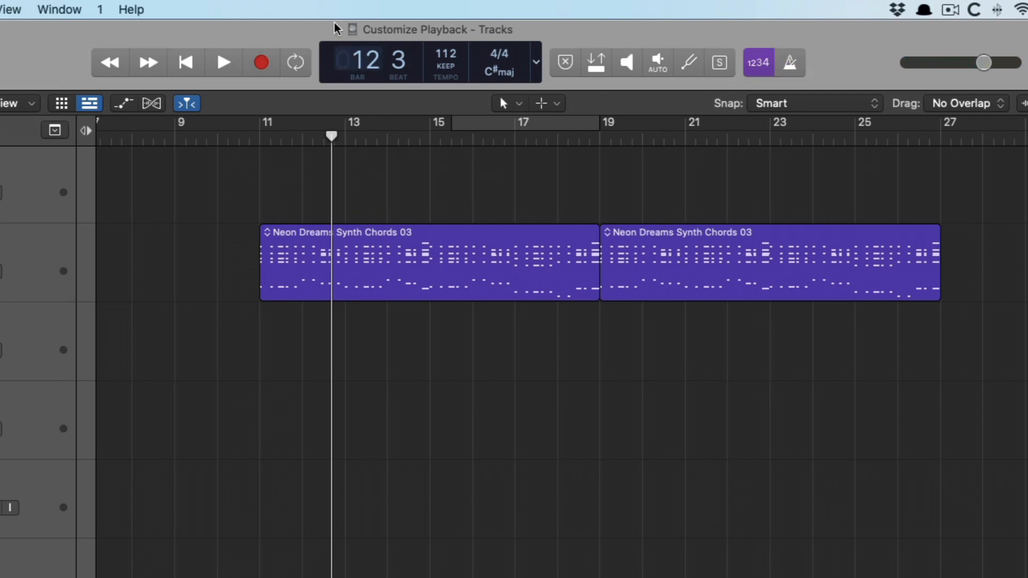
left_click(757, 62)
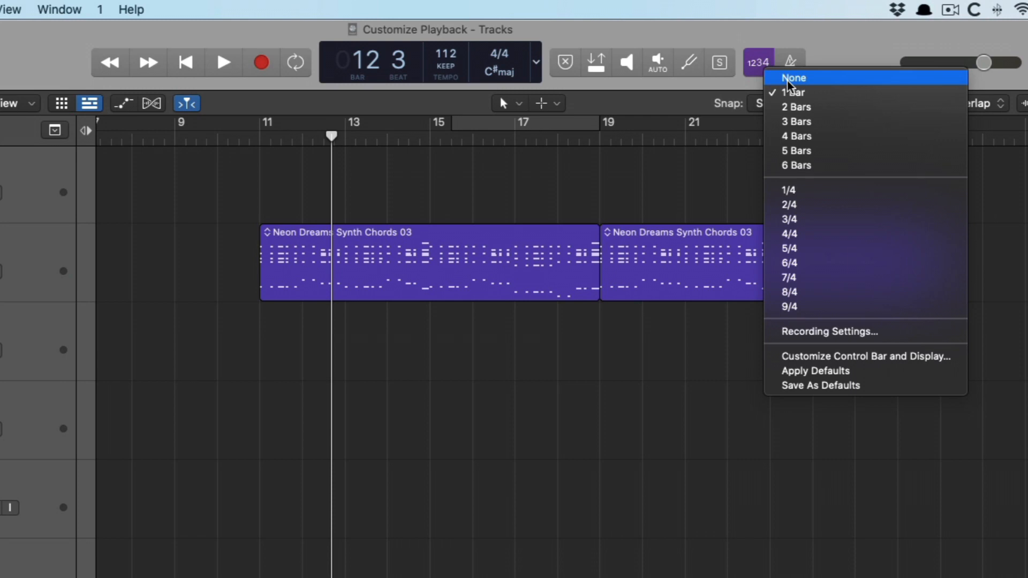
mouse_move(805, 165)
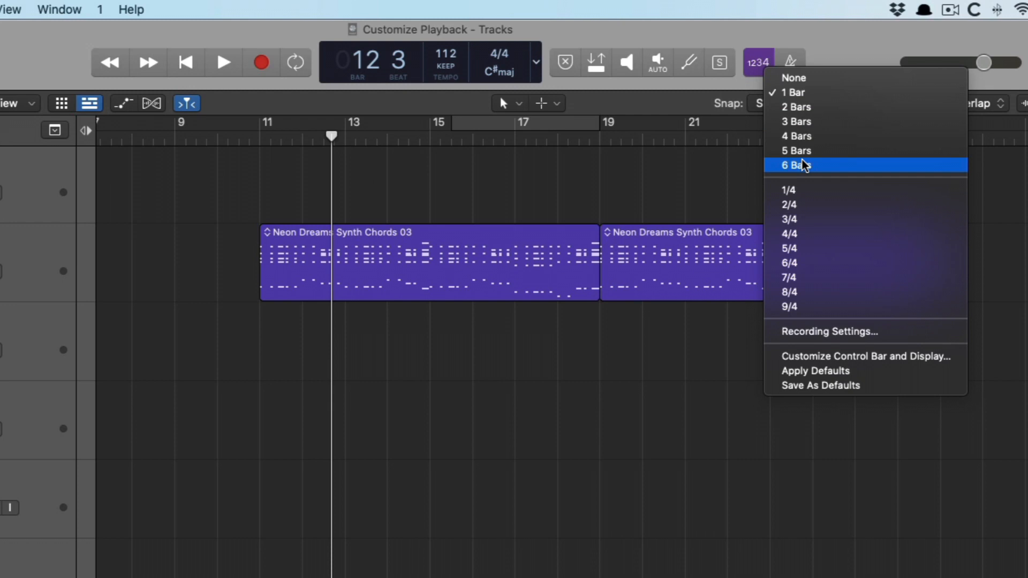
mouse_move(810, 191)
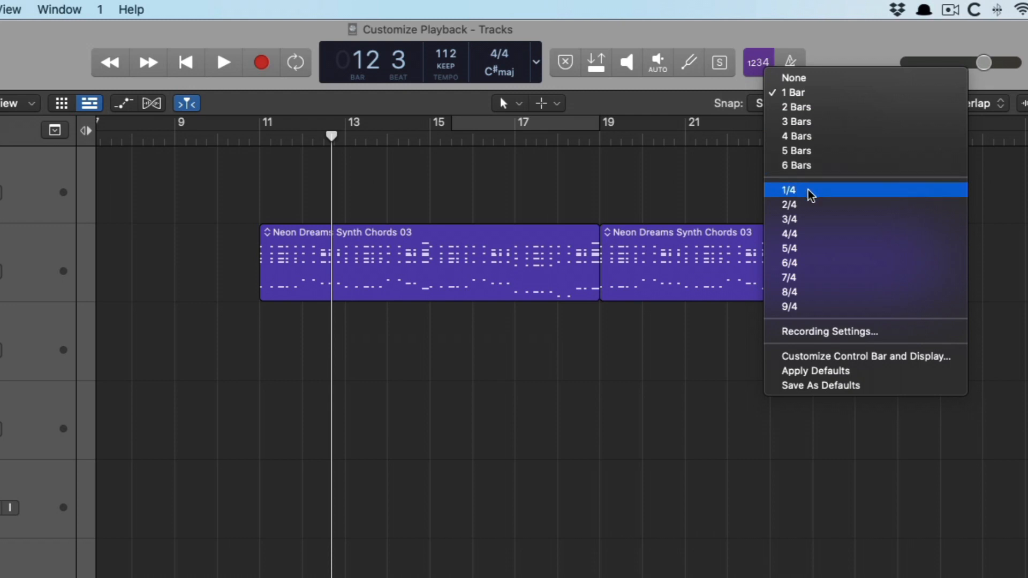
mouse_move(811, 204)
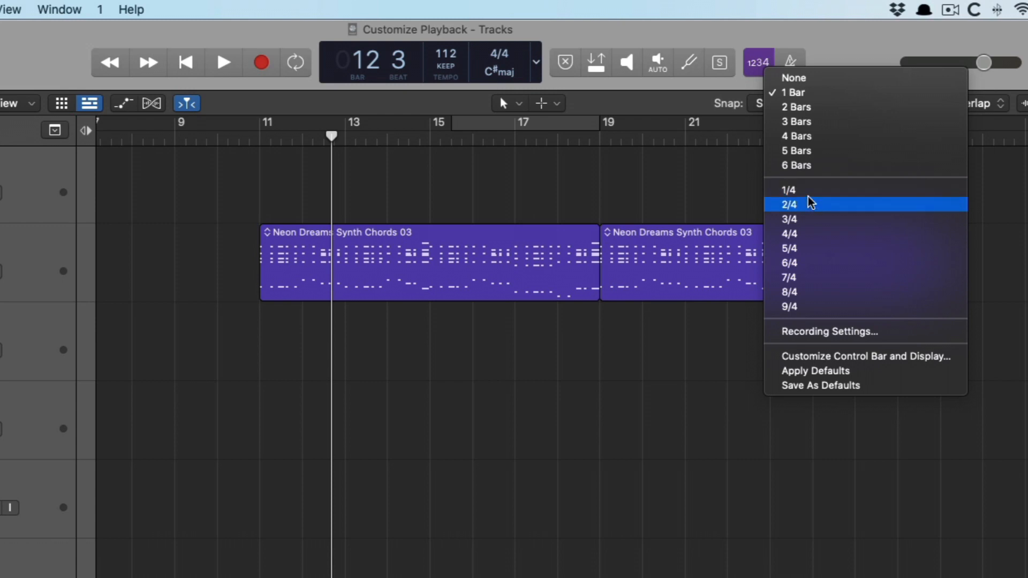
mouse_move(812, 193)
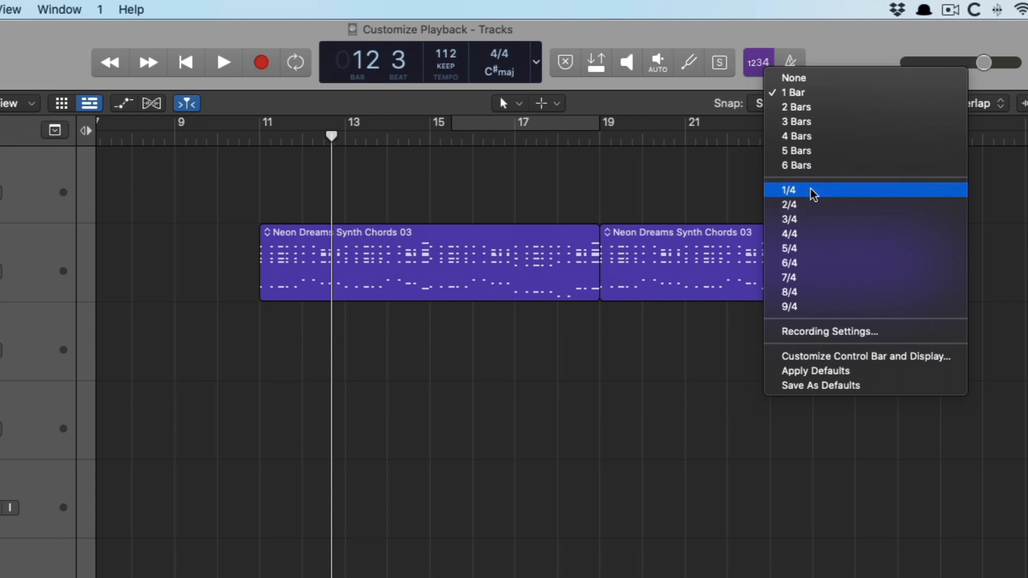
mouse_move(495, 375)
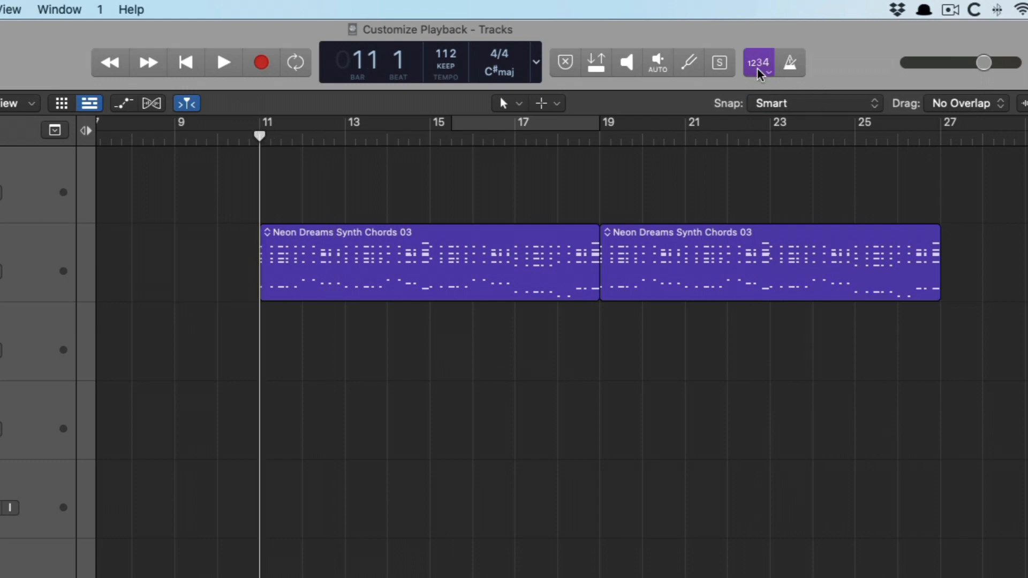
left_click(757, 62)
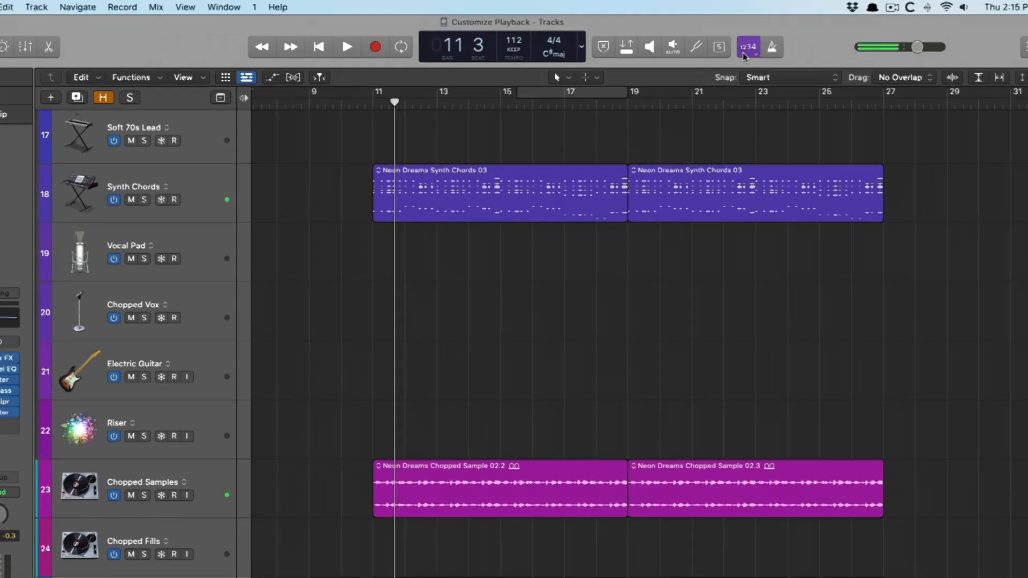
left_click(748, 47)
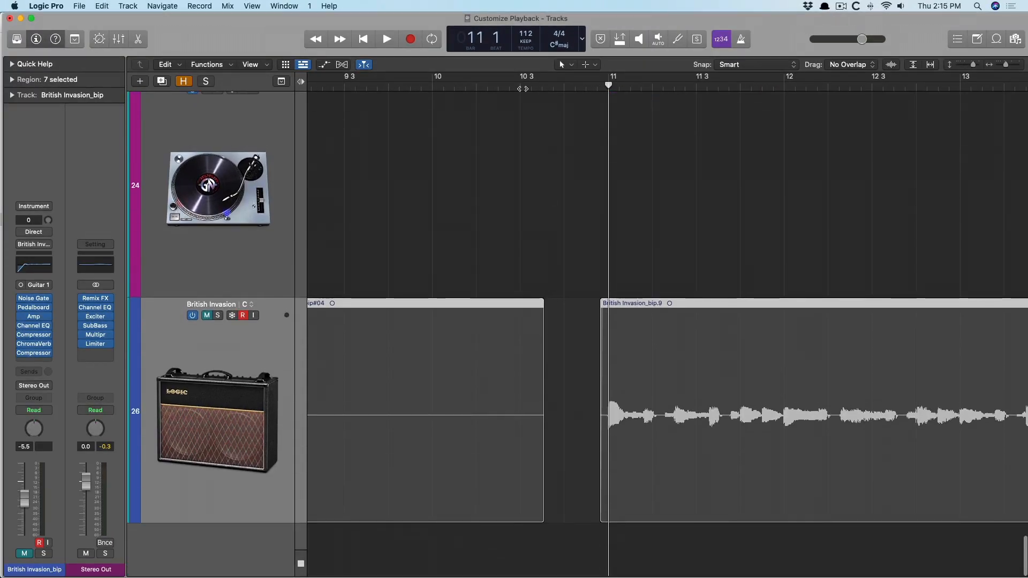
mouse_move(505, 131)
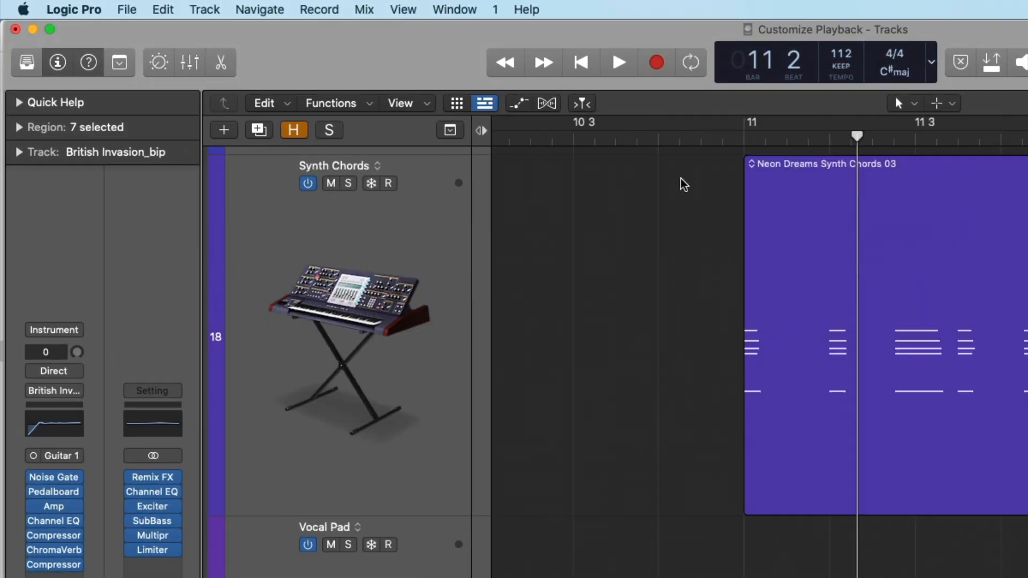
Step: Toggle Catch Playhead while starting and stopping playback, then hold it to list catch options
left_click(581, 103)
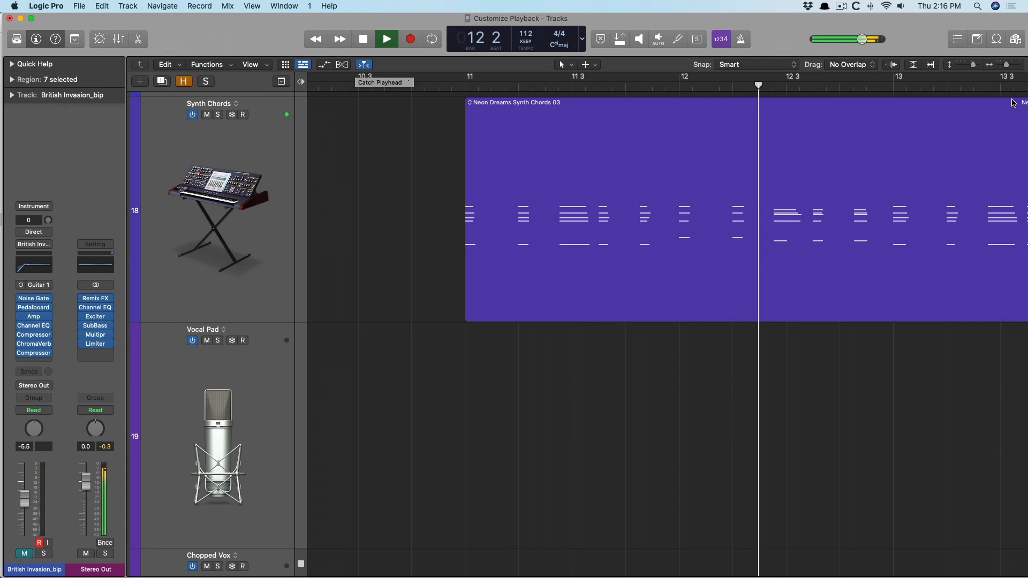
left_click(386, 39)
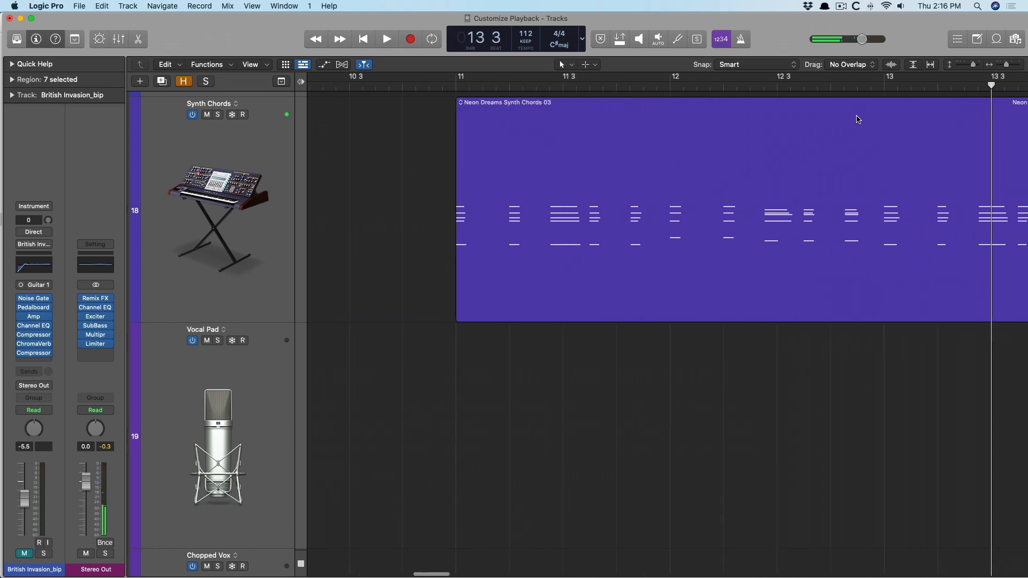
left_click(386, 38)
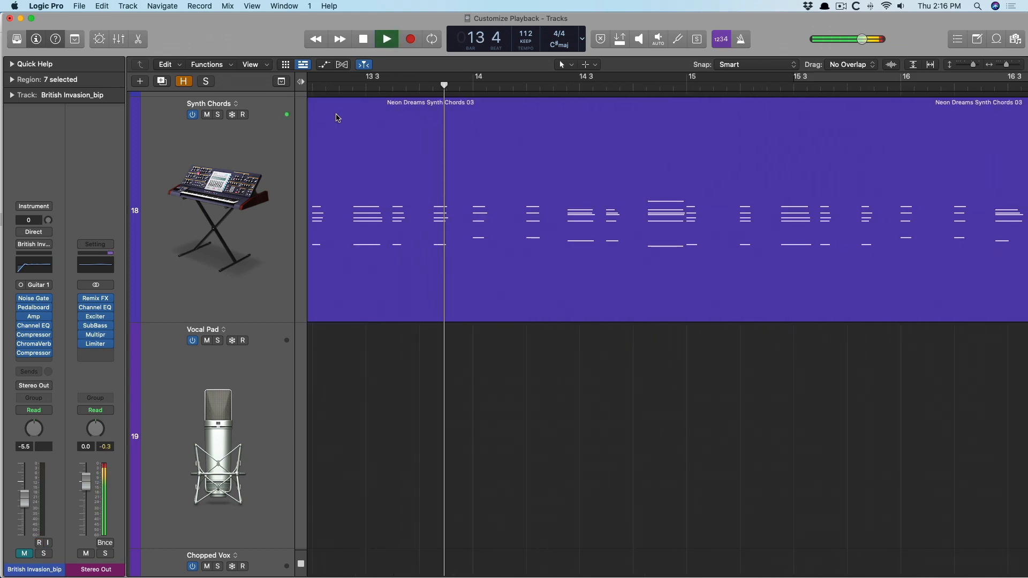
left_click(362, 39)
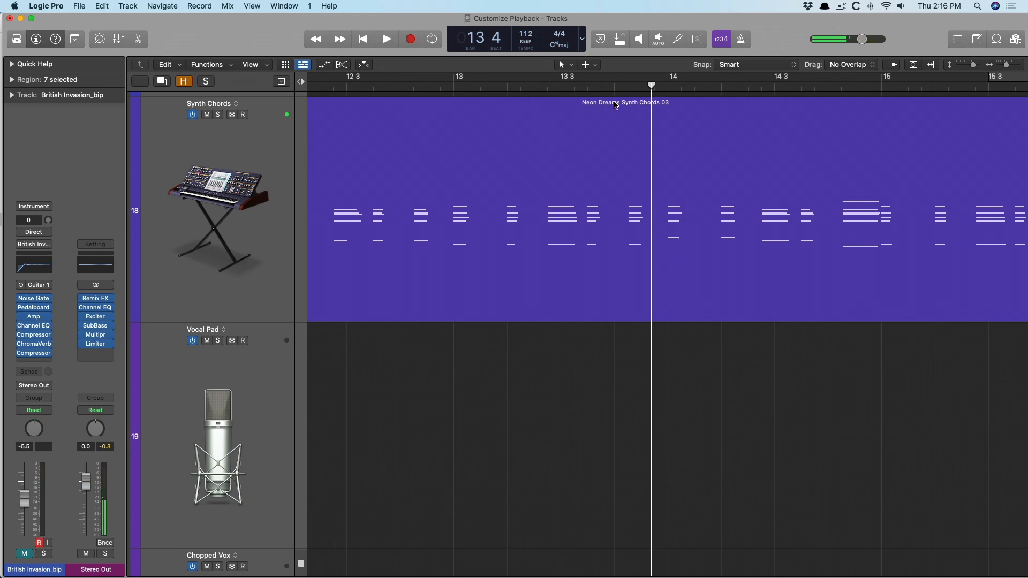
left_click(386, 38)
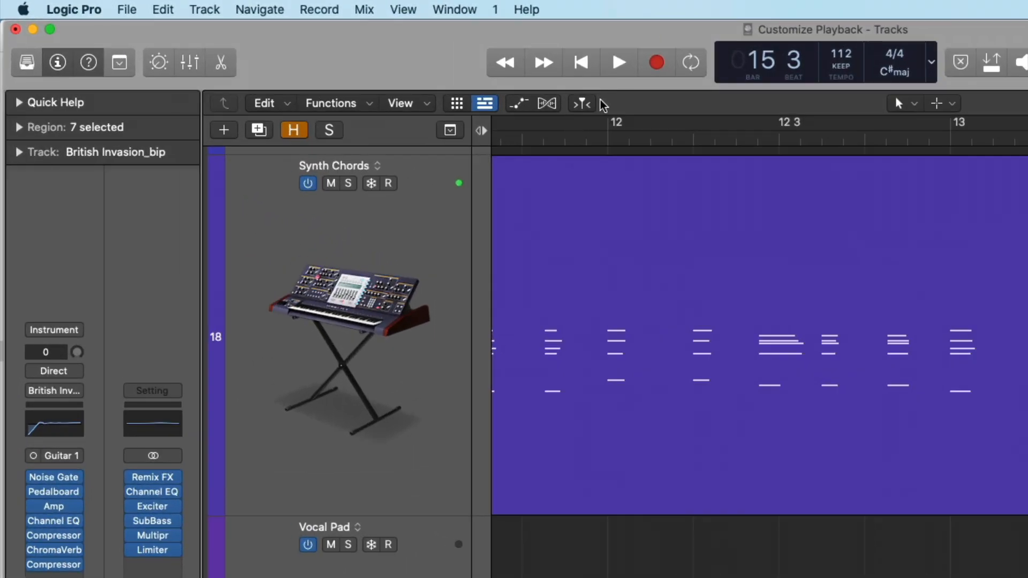
left_click(580, 103)
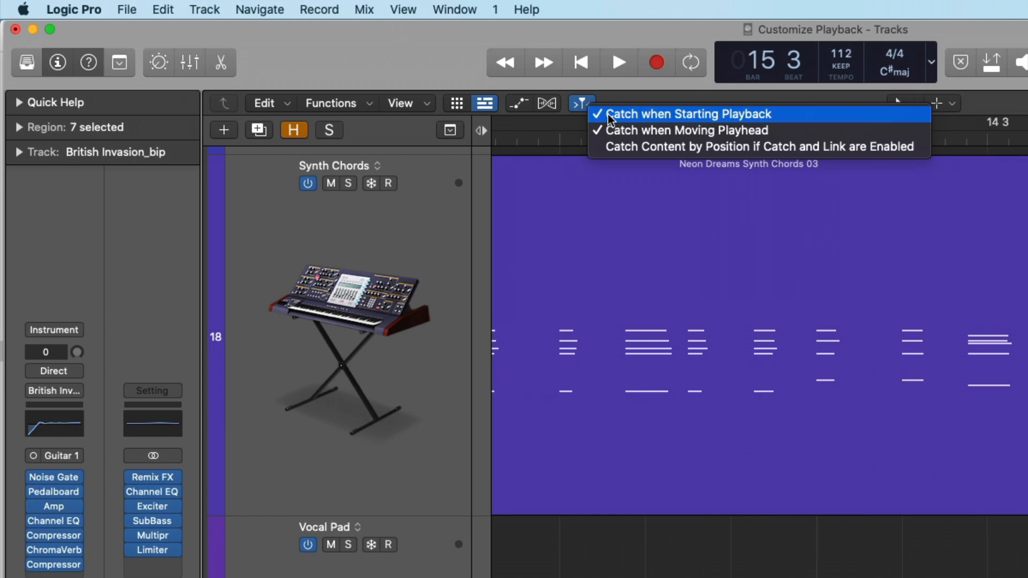
mouse_move(631, 149)
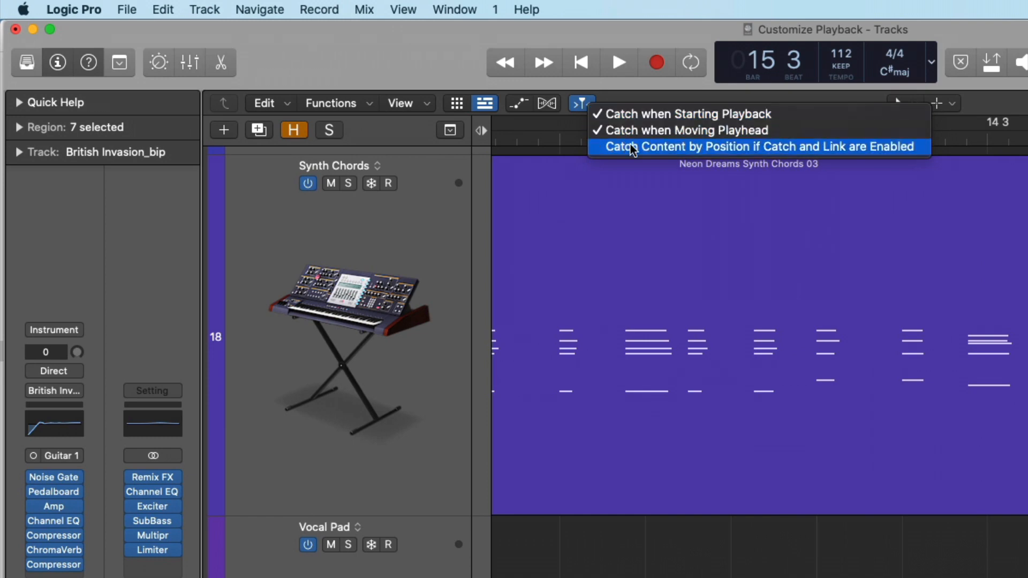